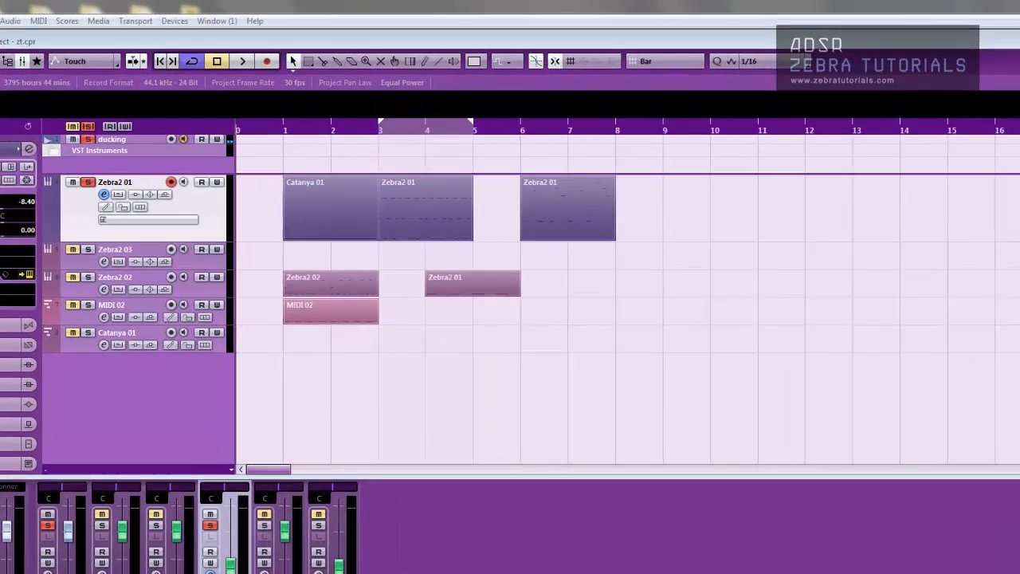
- Open the Zebra2 01 track's instrument editor over the Cubase project
left_click(102, 194)
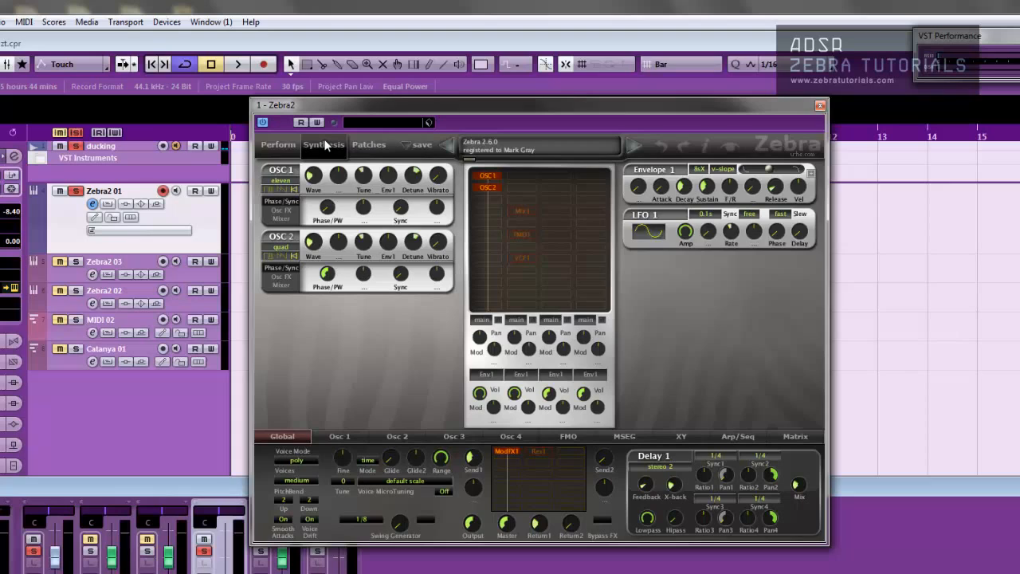
mouse_move(295, 86)
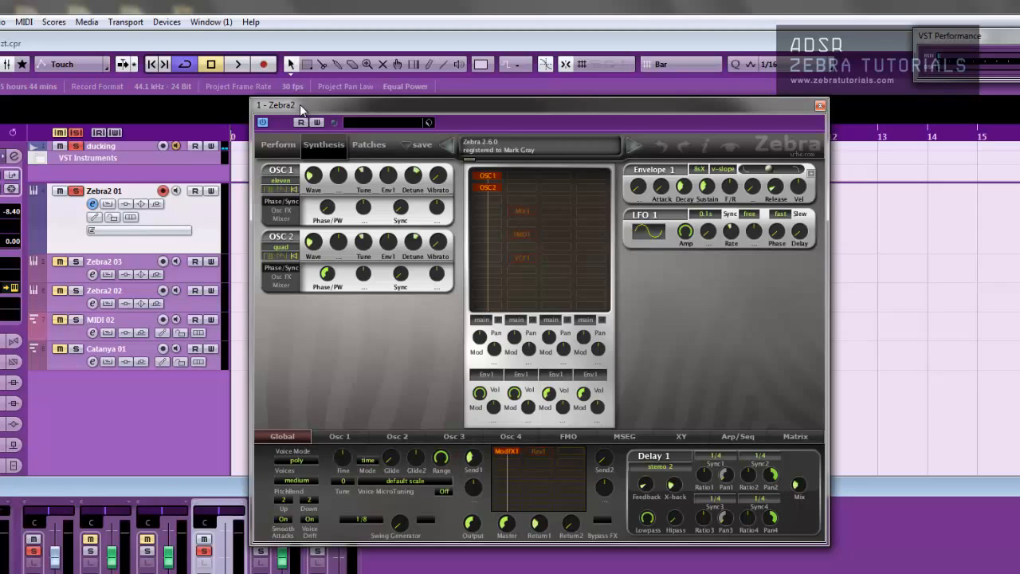
mouse_move(357, 110)
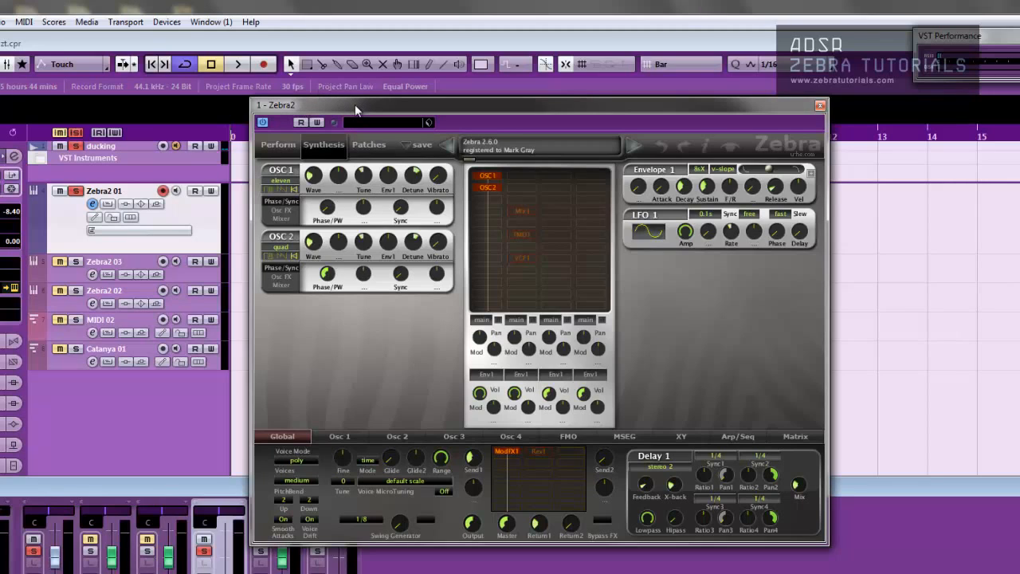
- Maximize the Zebra2 window and switch from the Perform page to the Synthesis page
left_click(370, 143)
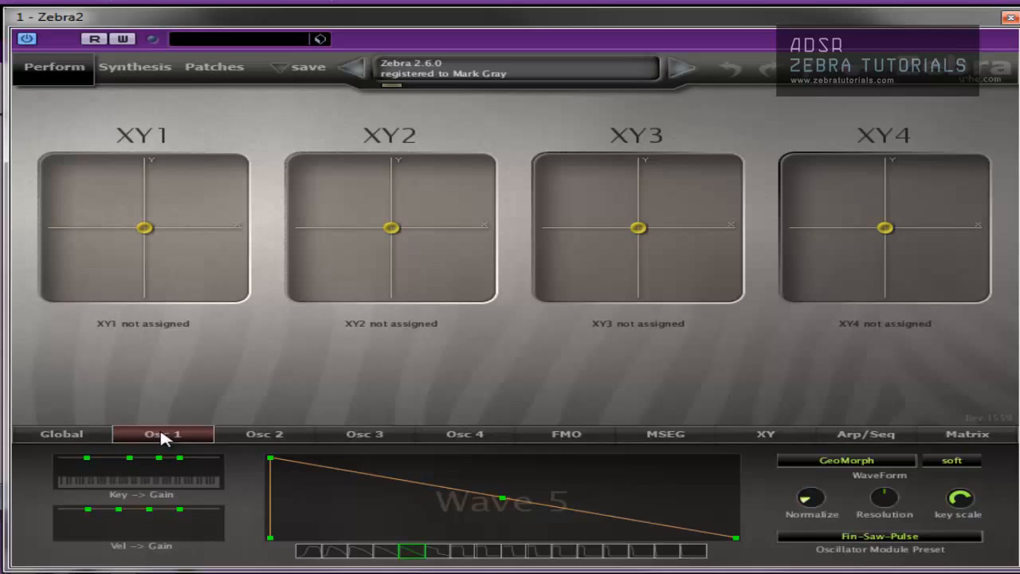
left_click(134, 67)
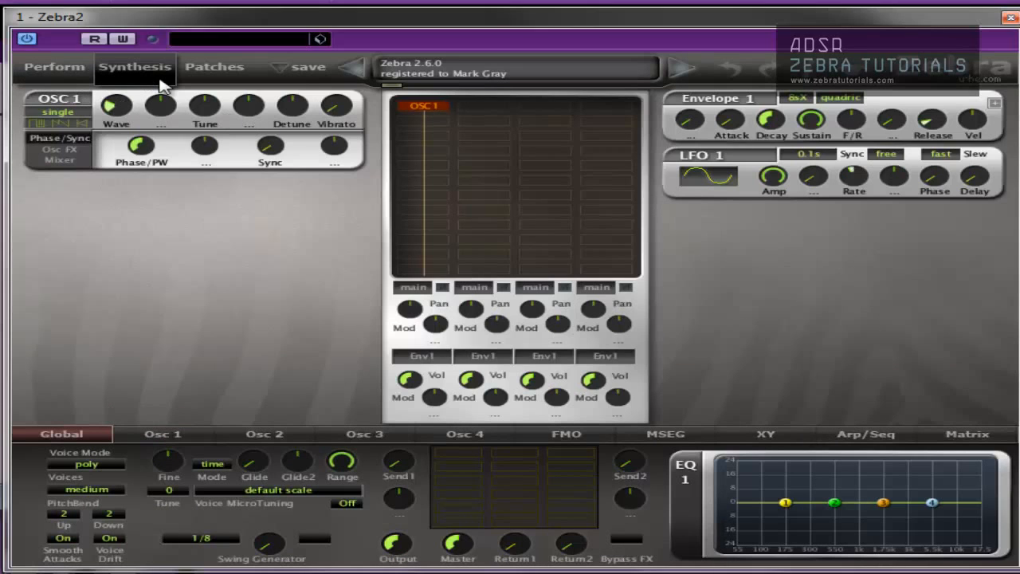
mouse_move(67, 143)
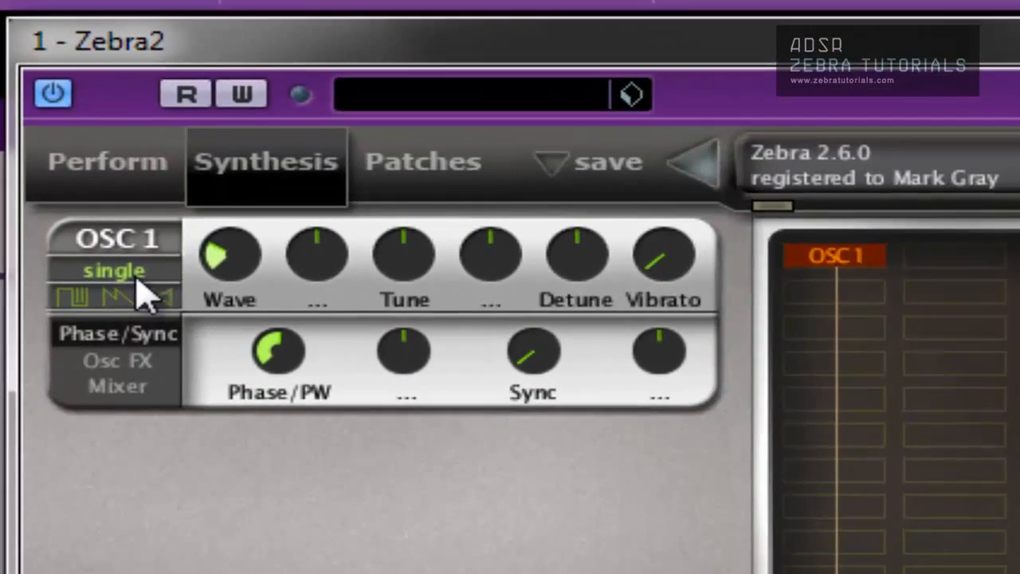
left_click(113, 269)
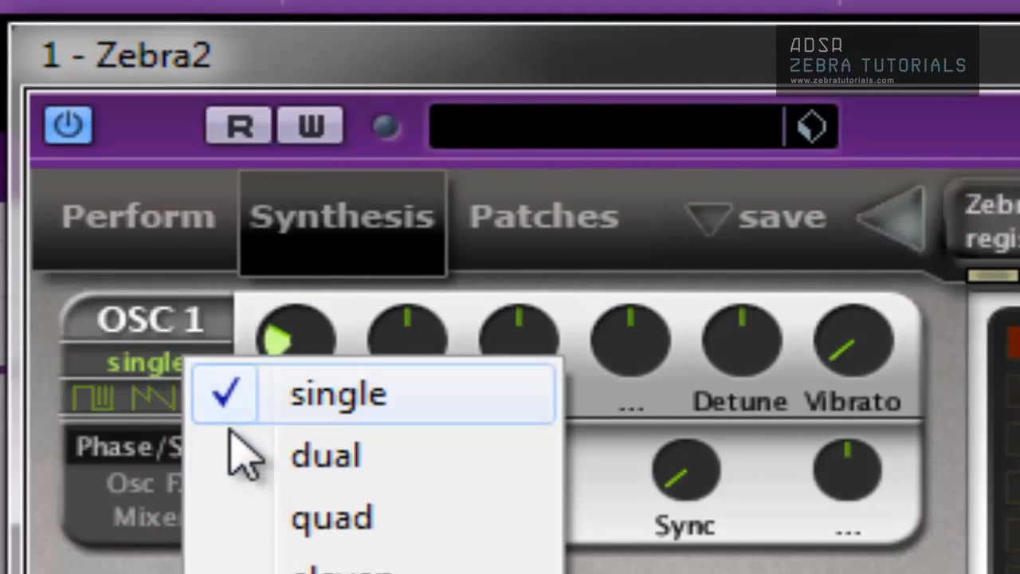
left_click(325, 456)
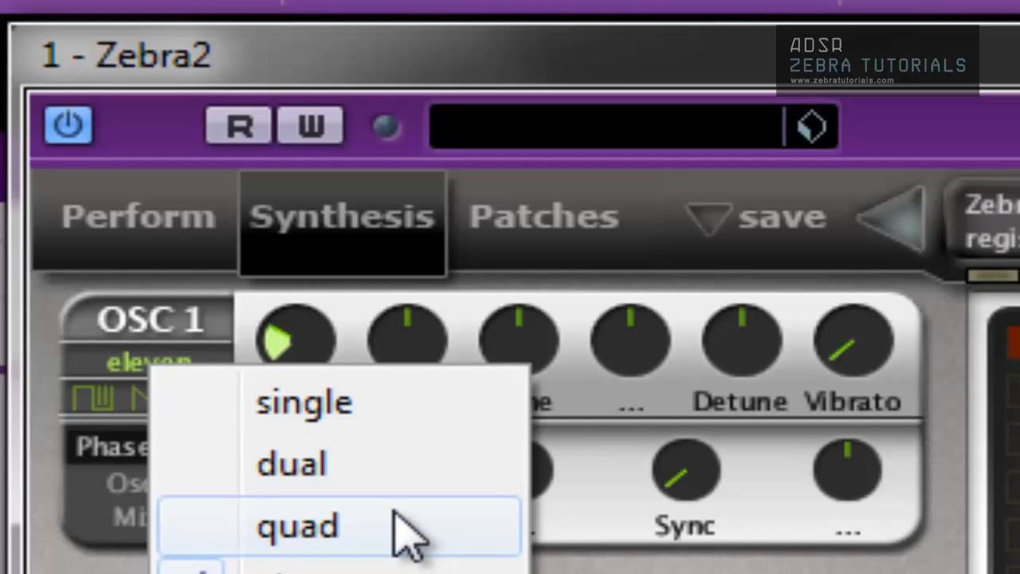
left_click(303, 401)
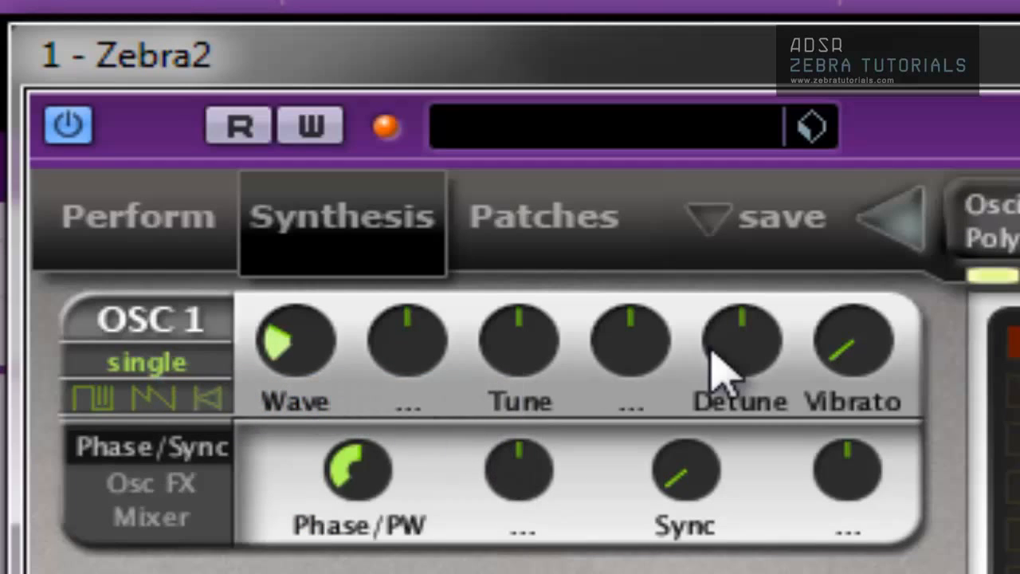
left_click_drag(741, 342, 764, 366)
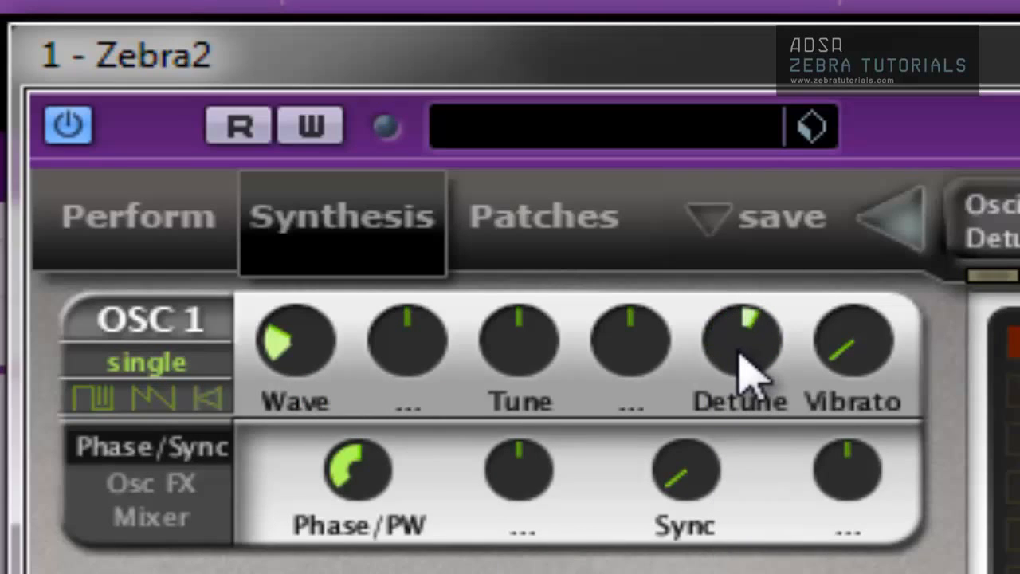
left_click_drag(741, 337, 745, 327)
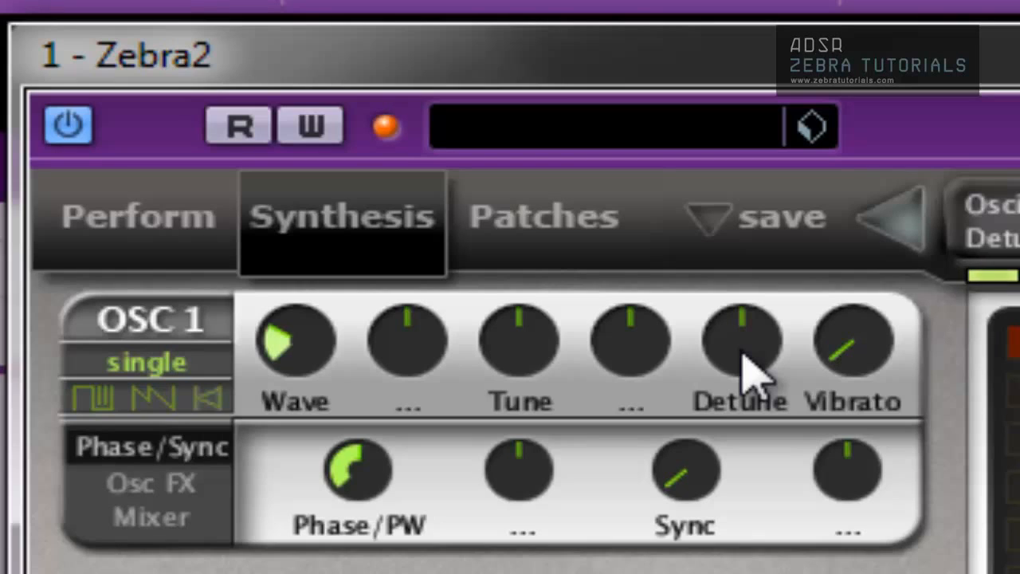
left_click(147, 360)
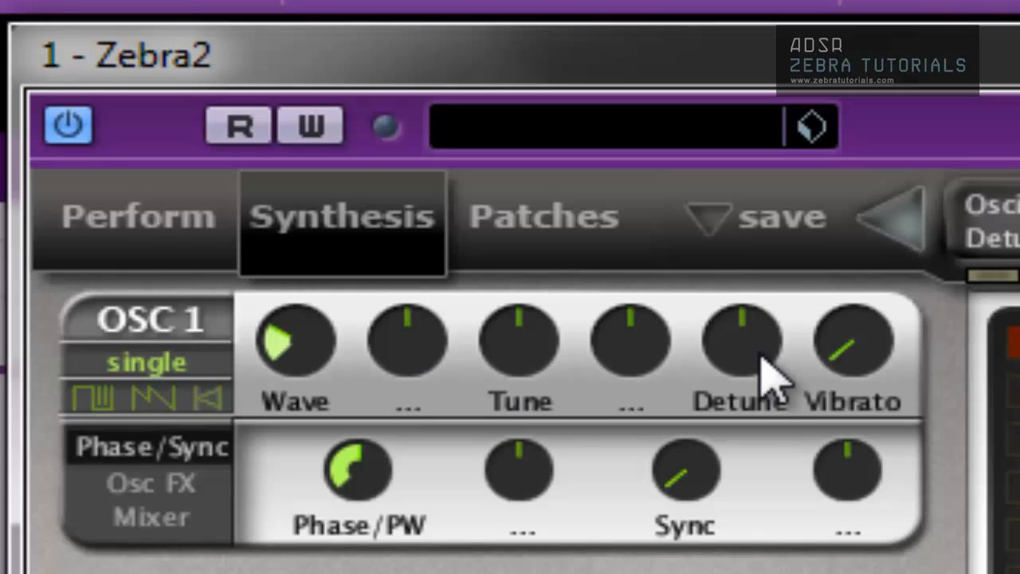
- Show Oscillator 1's WaveForm editor with the Fin-Saw-Pulse waveform in the lower panel
left_click_drag(741, 351, 765, 330)
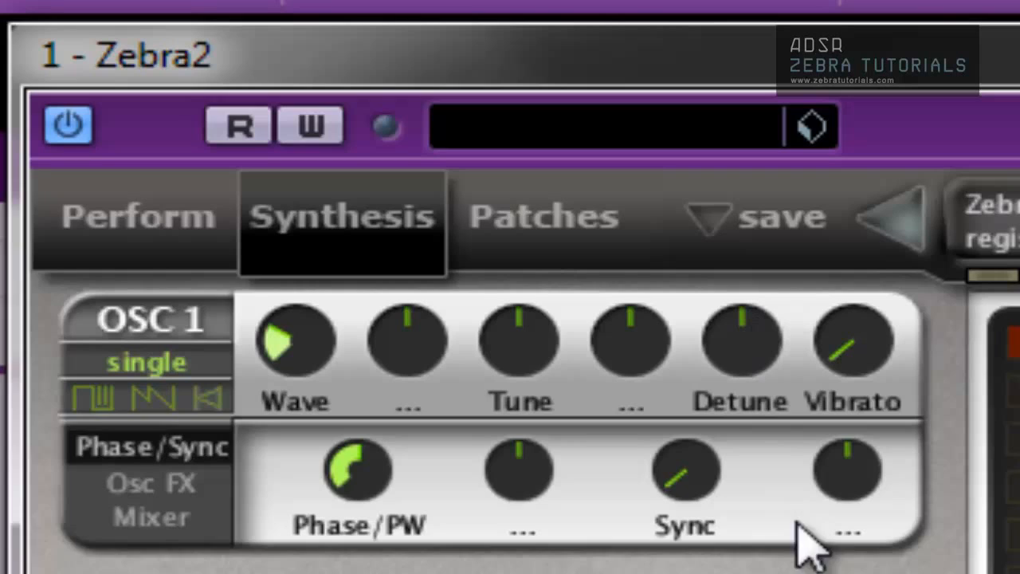
mouse_move(119, 430)
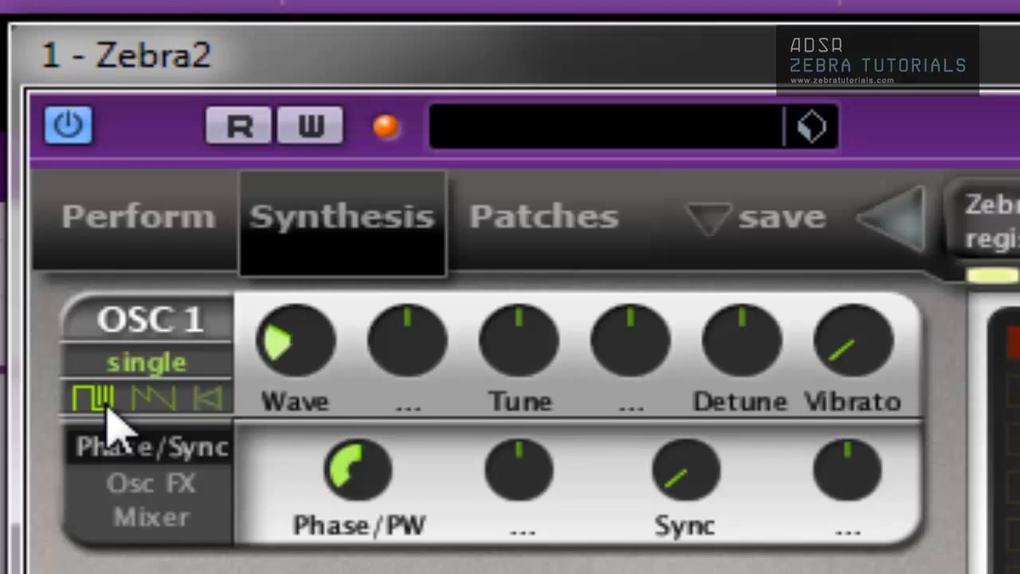
left_click(385, 128)
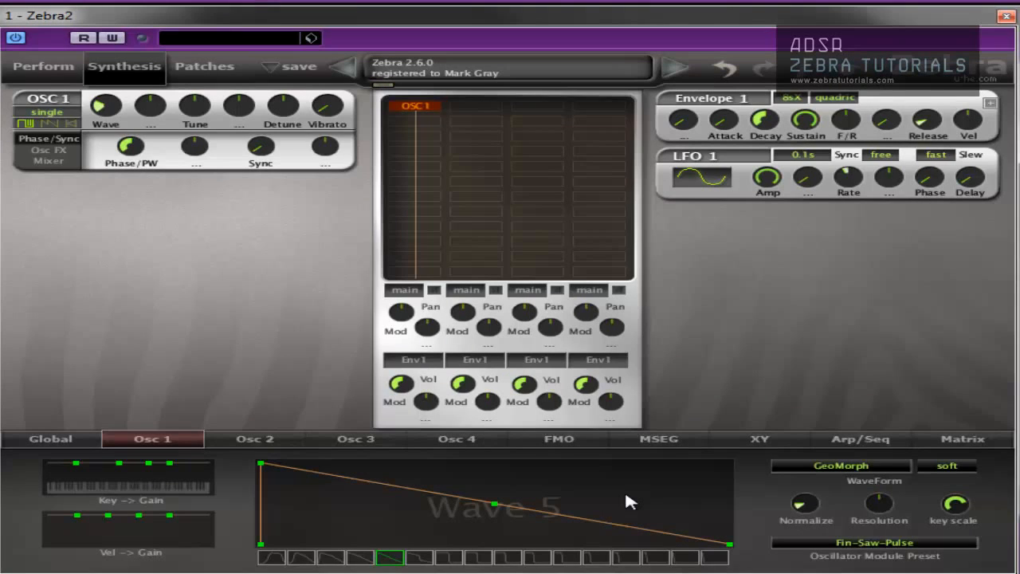
- Select Wave 16 in the wavetable strip in place of Wave 5
left_click(142, 38)
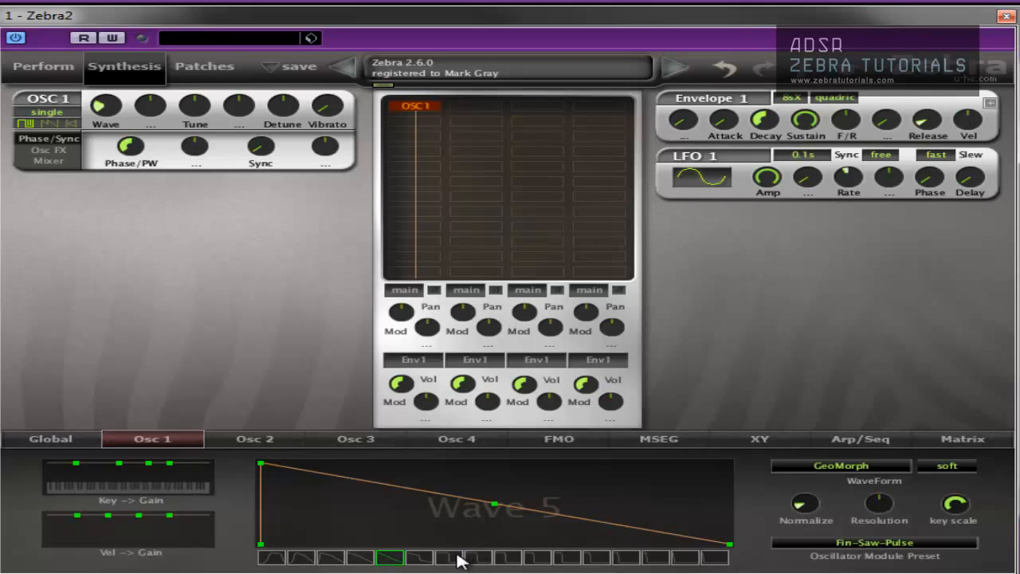
left_click(448, 558)
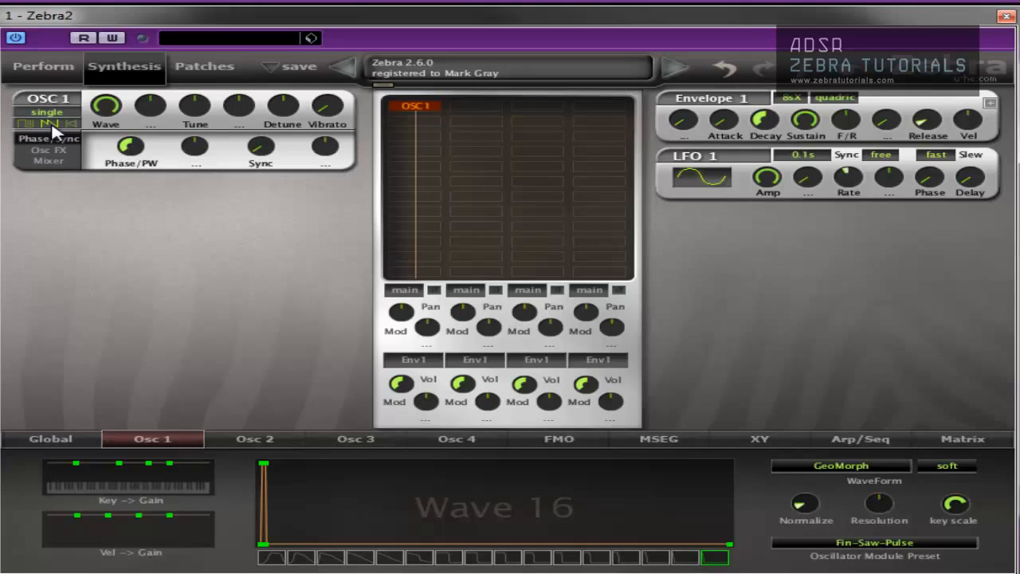
mouse_move(54, 141)
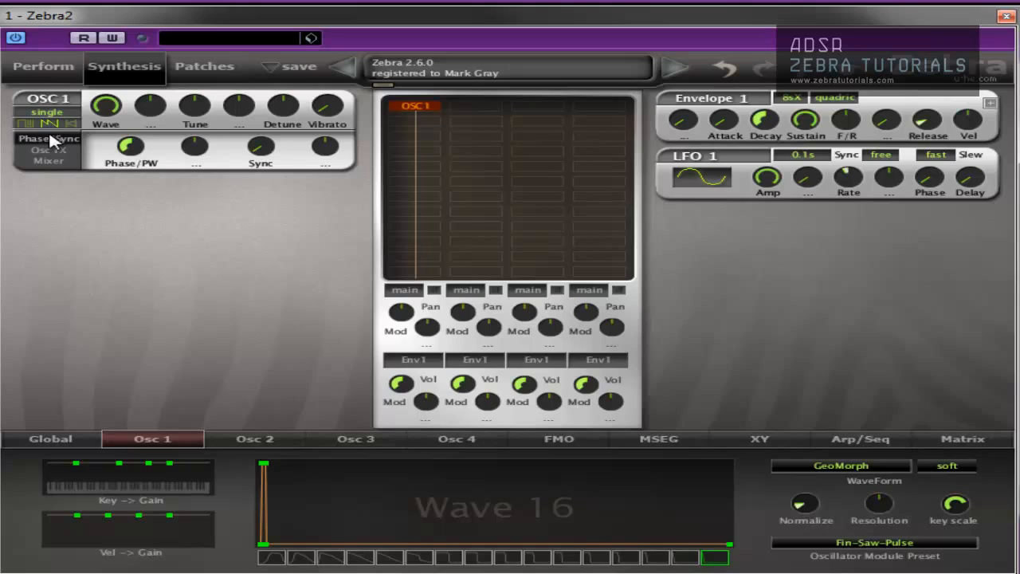
mouse_move(263, 159)
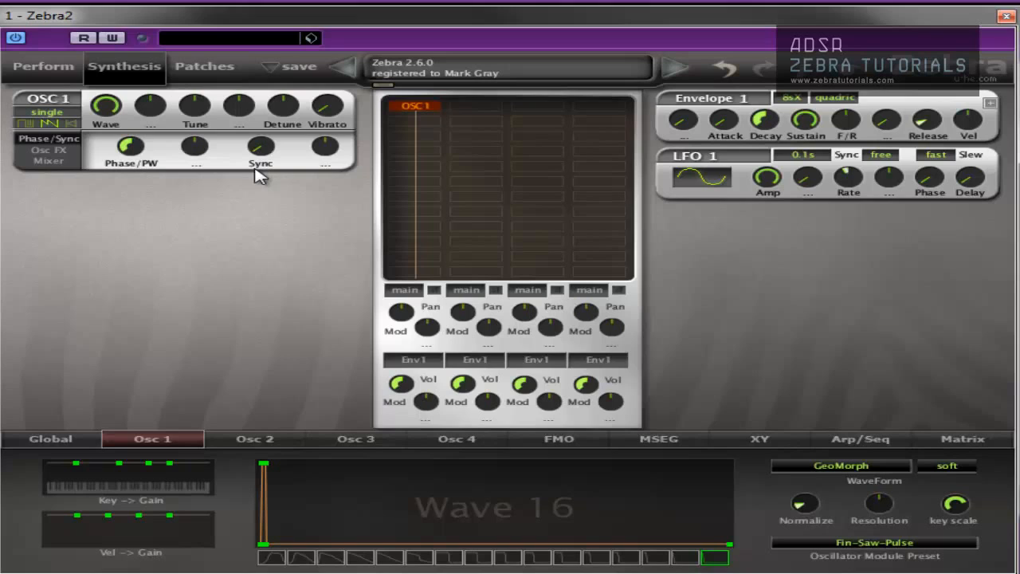
mouse_move(245, 169)
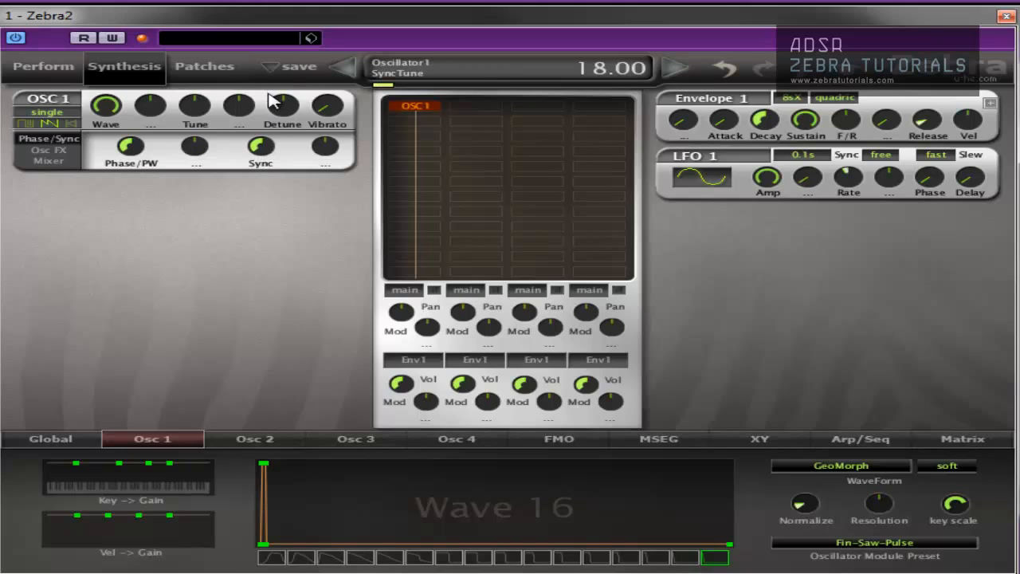
- Try dual mode and Wave 4, then return Oscillator 1 to single mode with Wave 5
left_click_drag(261, 146, 261, 159)
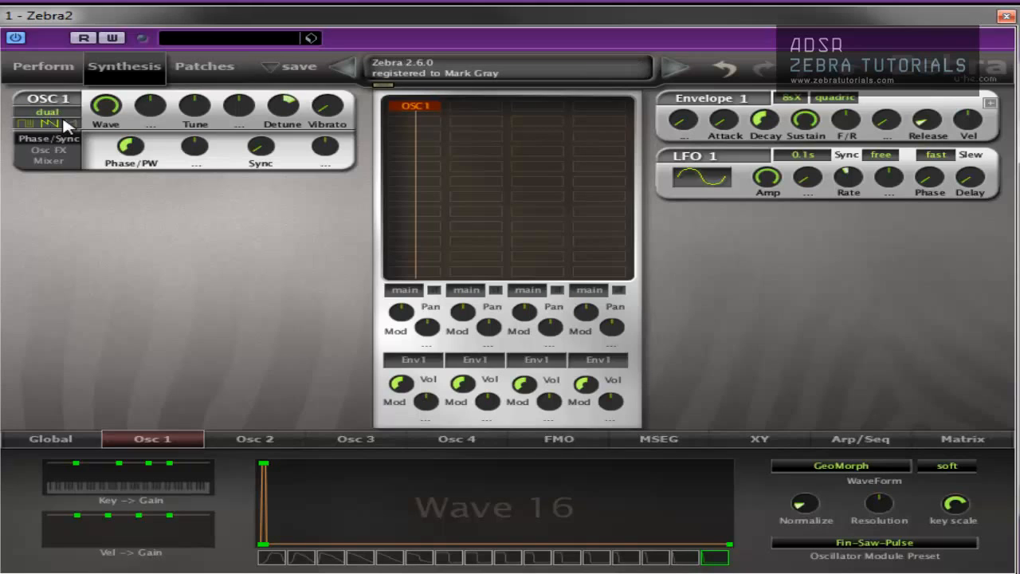
left_click(46, 111)
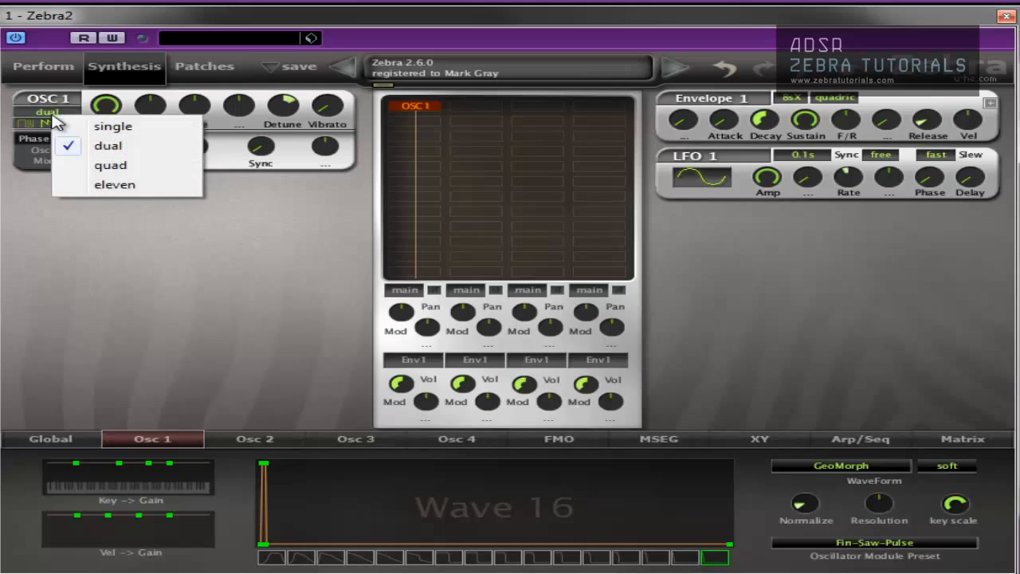
left_click(108, 145)
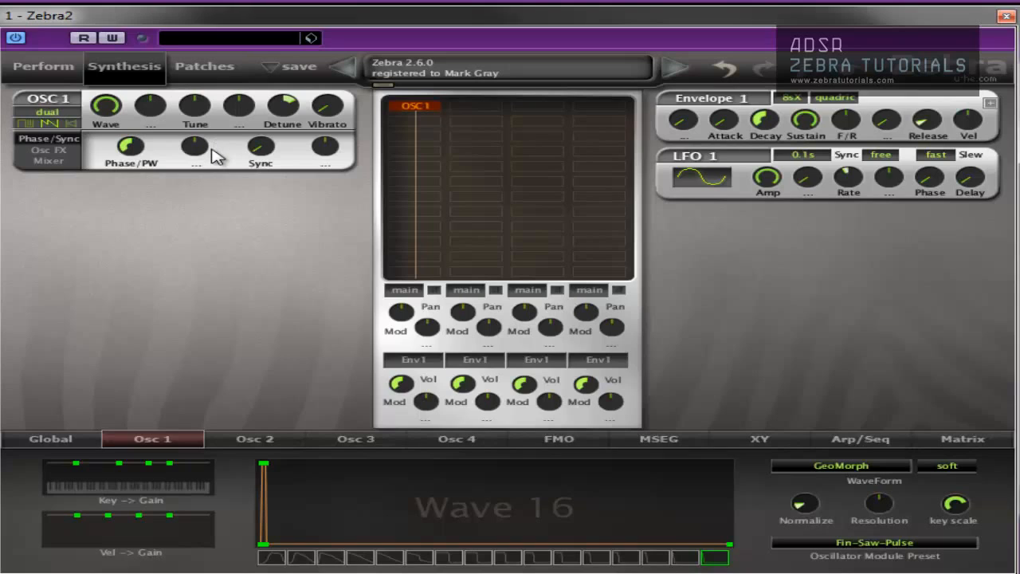
mouse_move(64, 130)
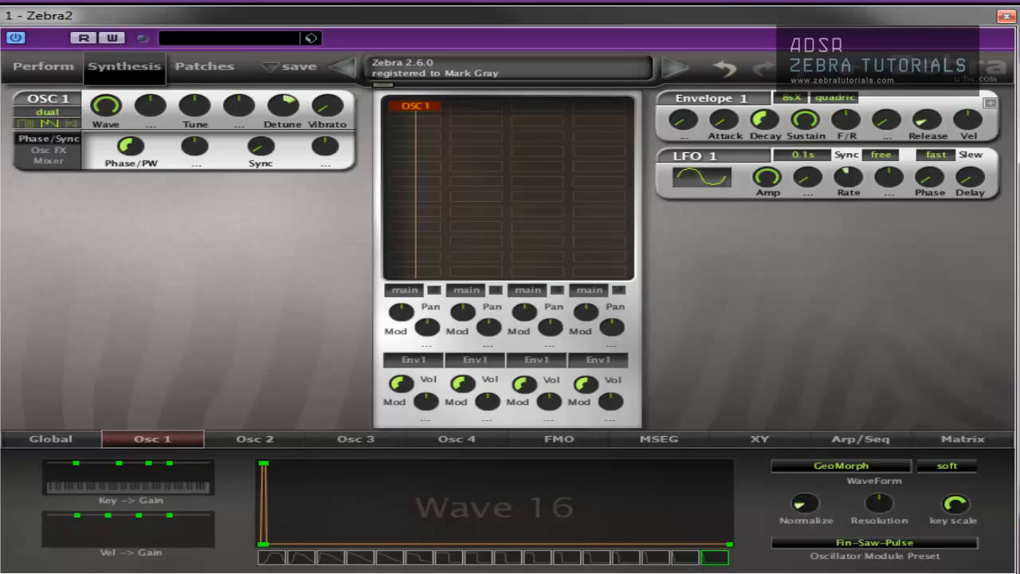
left_click(360, 558)
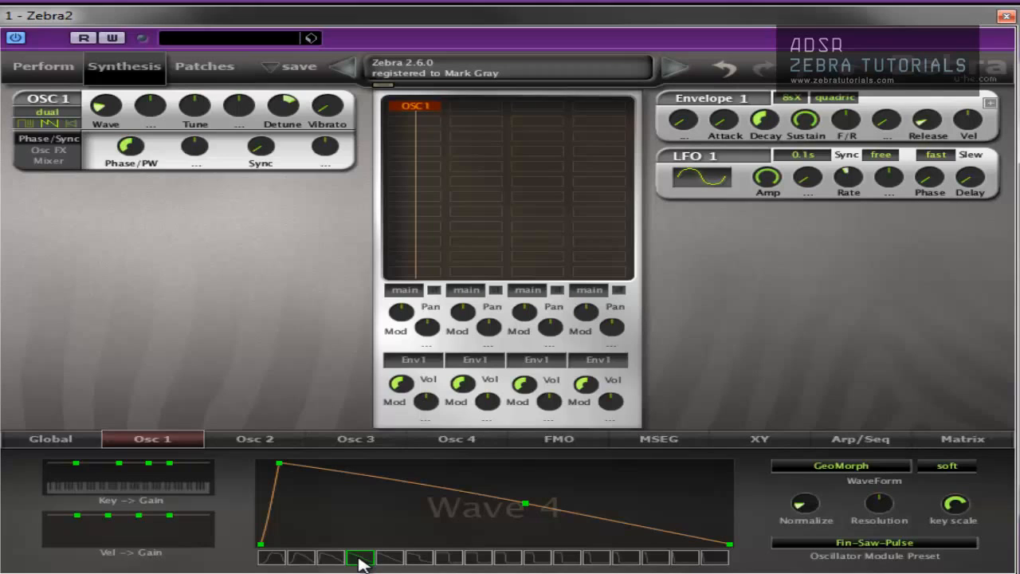
mouse_move(103, 108)
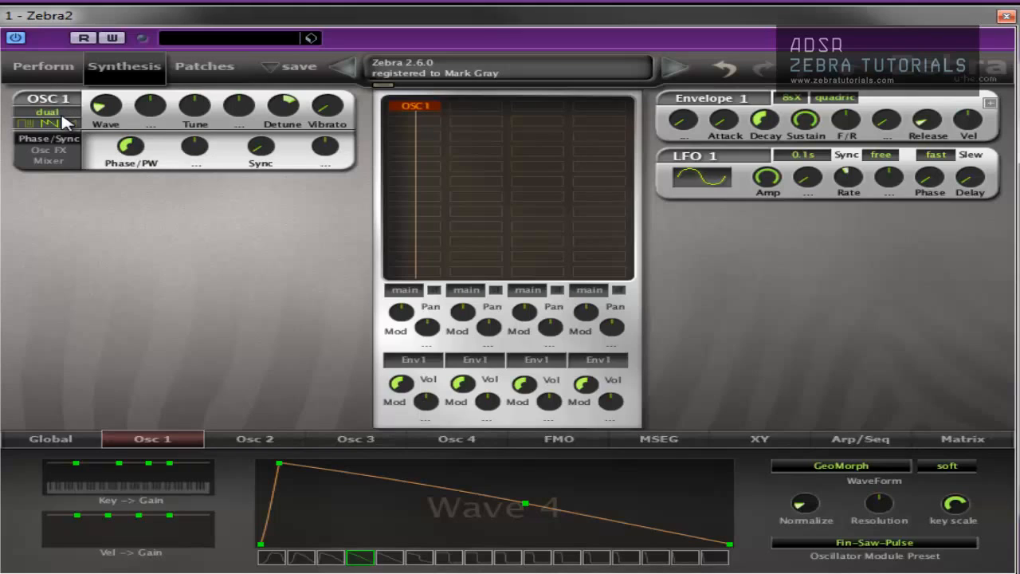
mouse_move(129, 163)
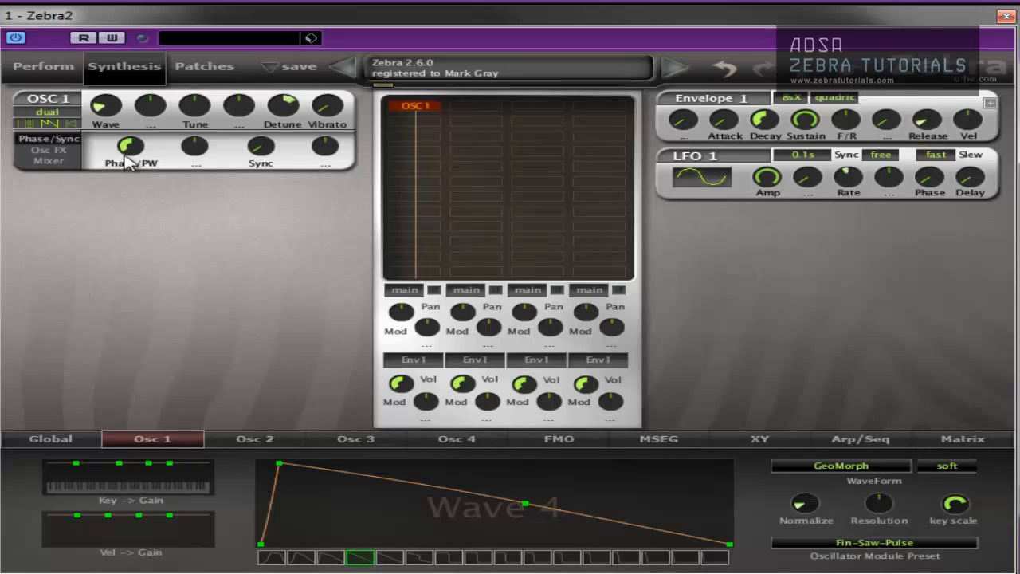
left_click(142, 39)
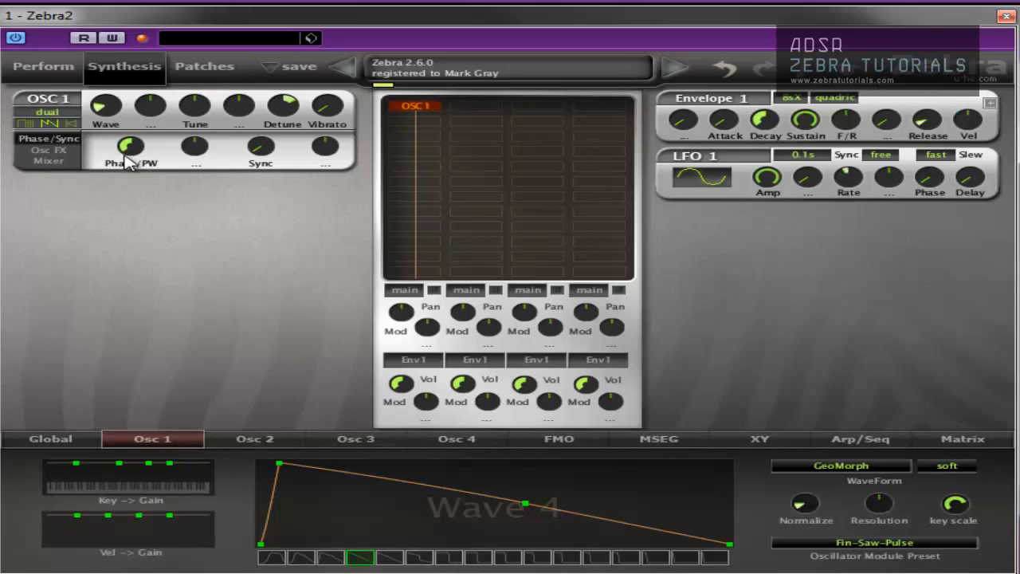
left_click(44, 110)
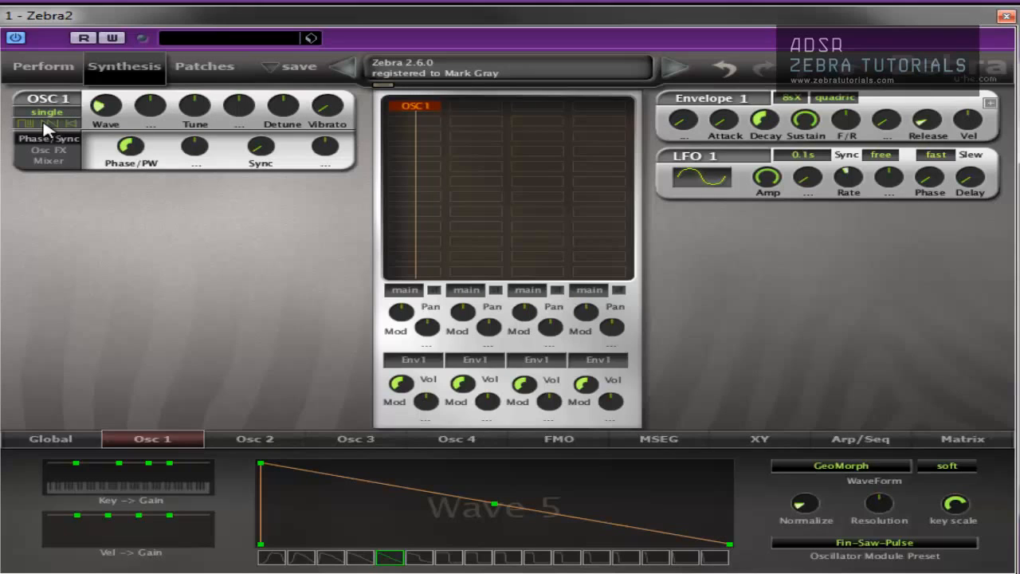
left_click(46, 111)
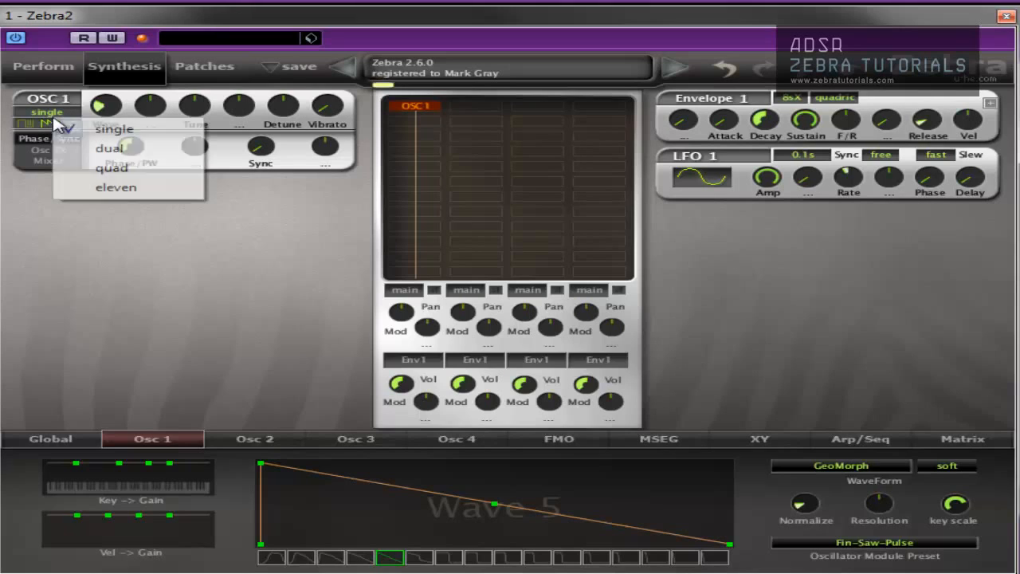
left_click(109, 148)
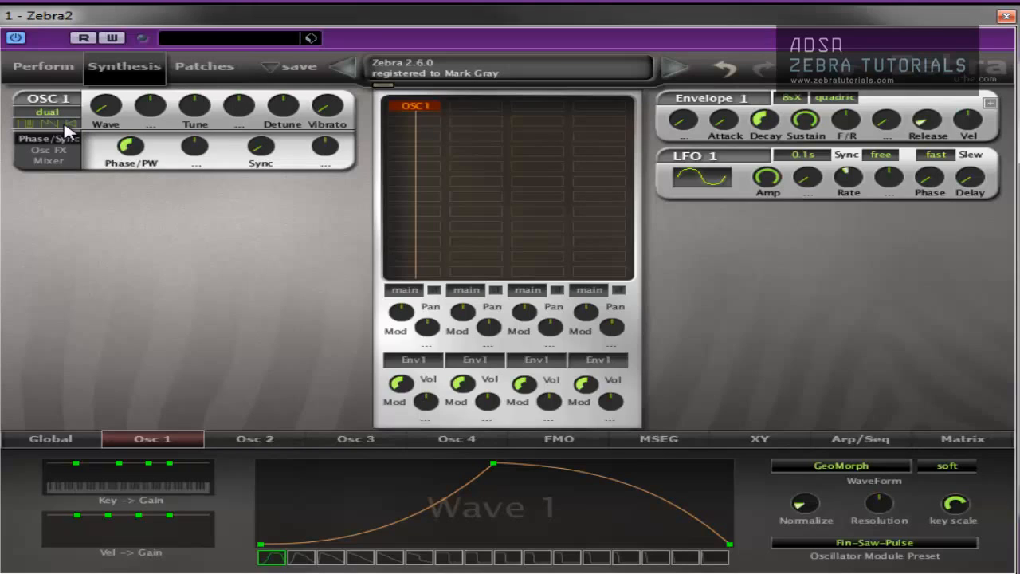
left_click(142, 38)
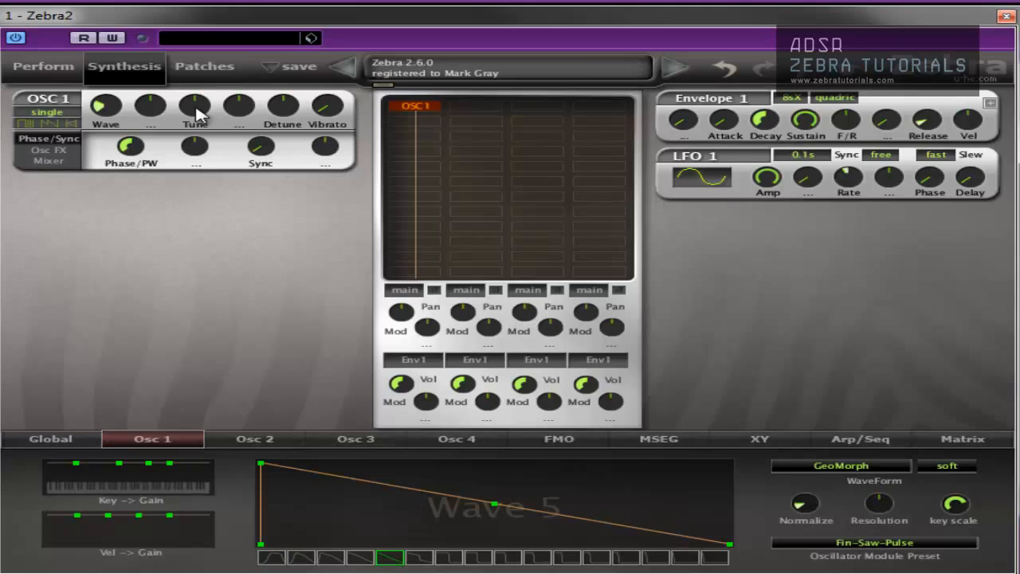
mouse_move(285, 220)
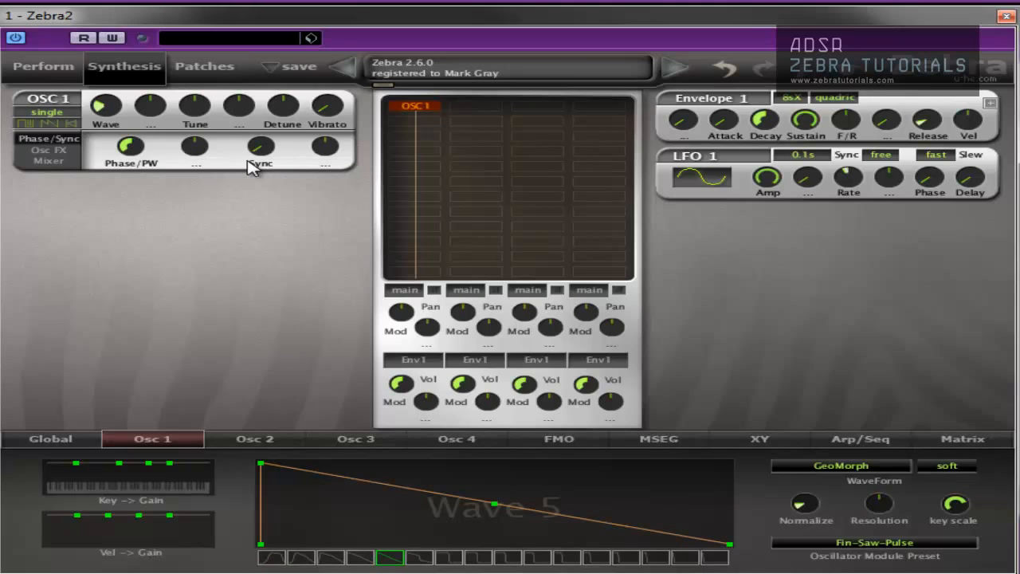
mouse_move(252, 486)
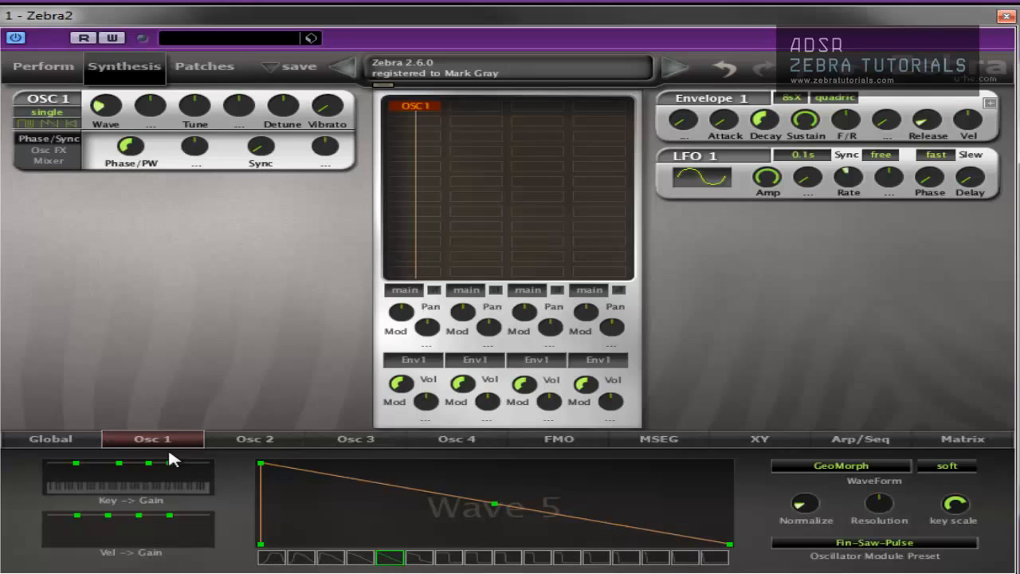
mouse_move(301, 551)
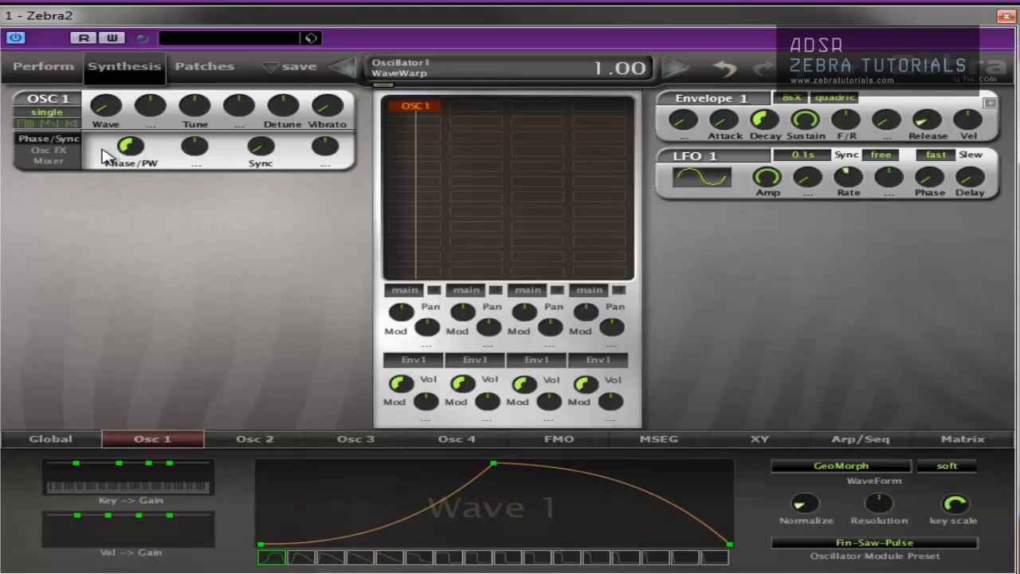
- Push Oscillator 1's wave warp to 1.00 to show Wave 1, then return to Wave 5
left_click_drag(105, 105, 105, 88)
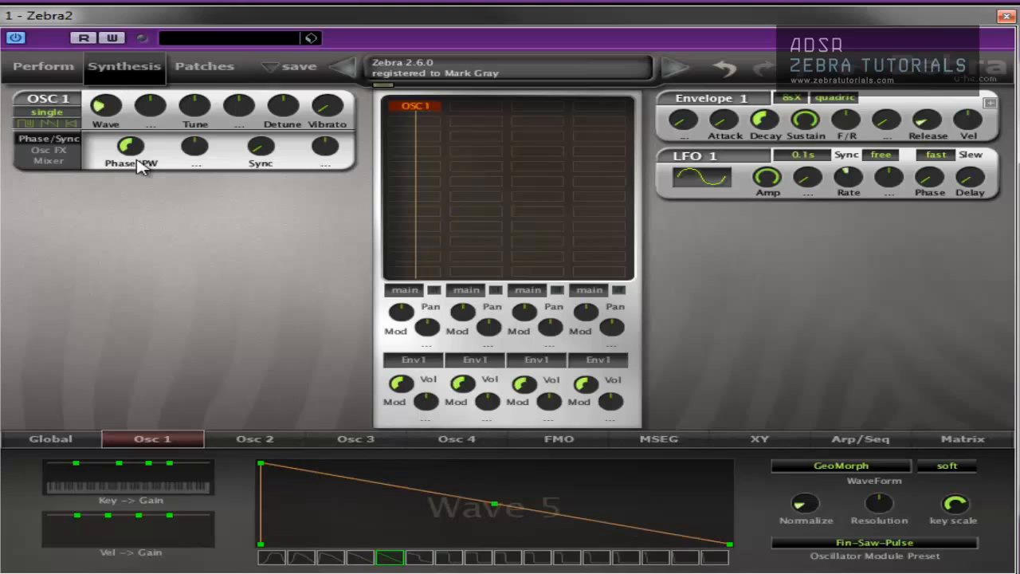
mouse_move(174, 118)
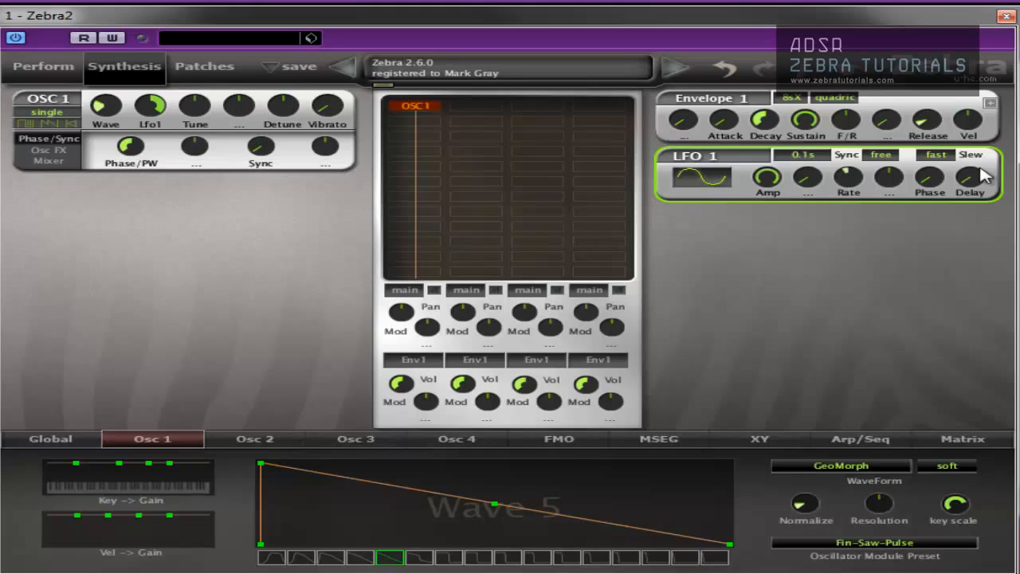
mouse_move(140, 110)
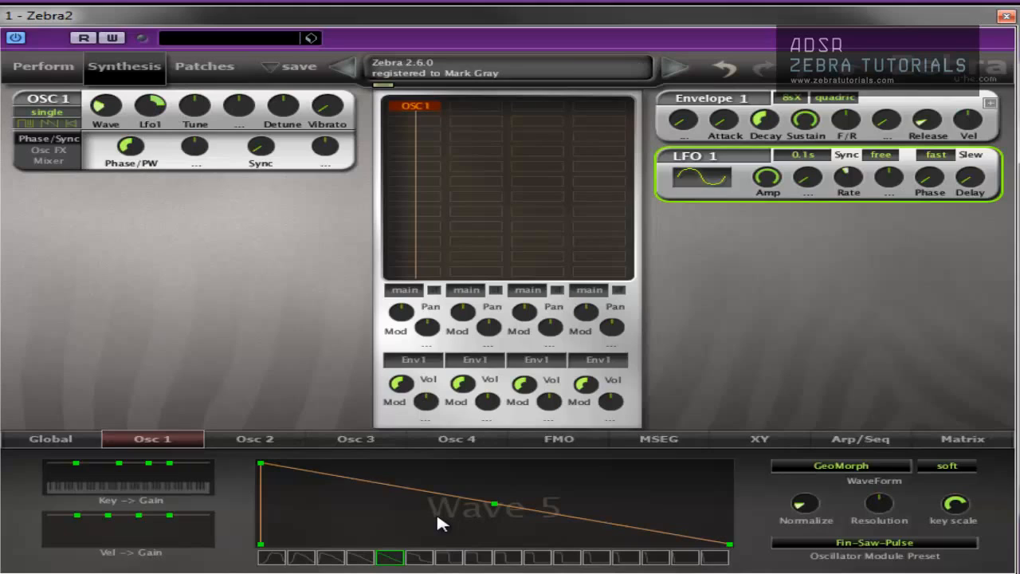
mouse_move(195, 108)
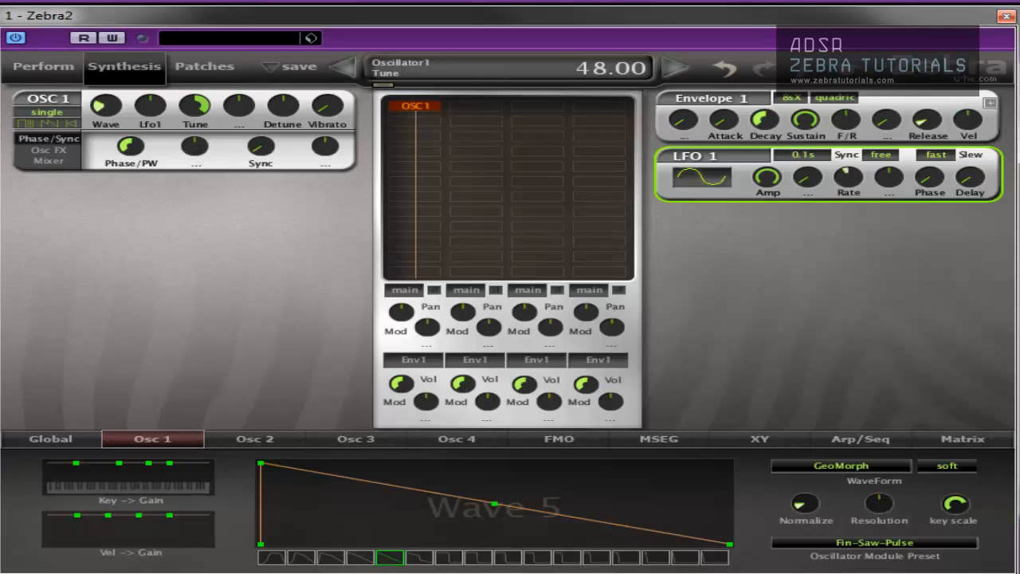
- Sweep Oscillator 1's Tune up to 0.50 and back near zero
left_click_drag(195, 105, 195, 144)
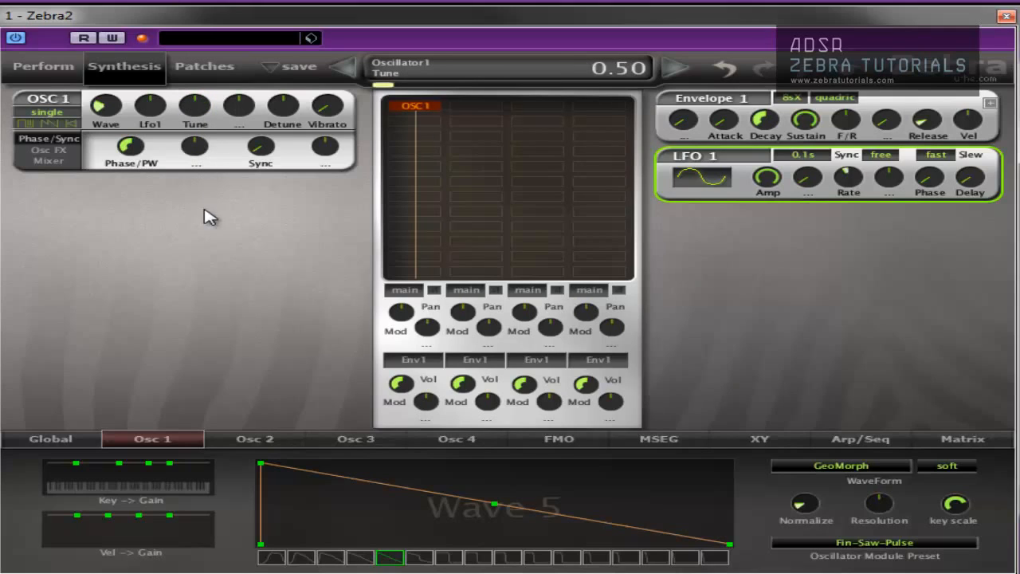
left_click_drag(195, 105, 195, 79)
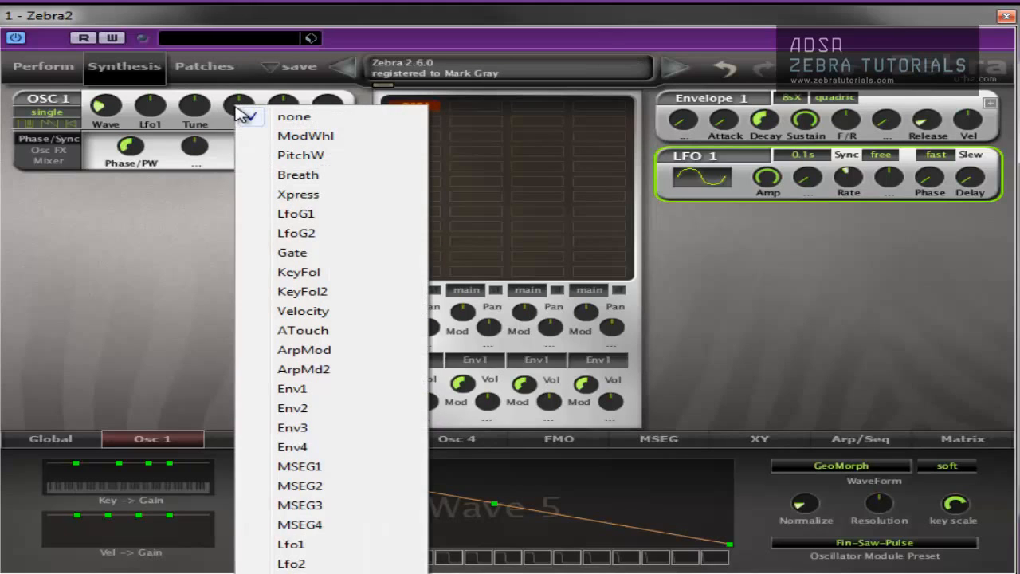
mouse_move(290, 545)
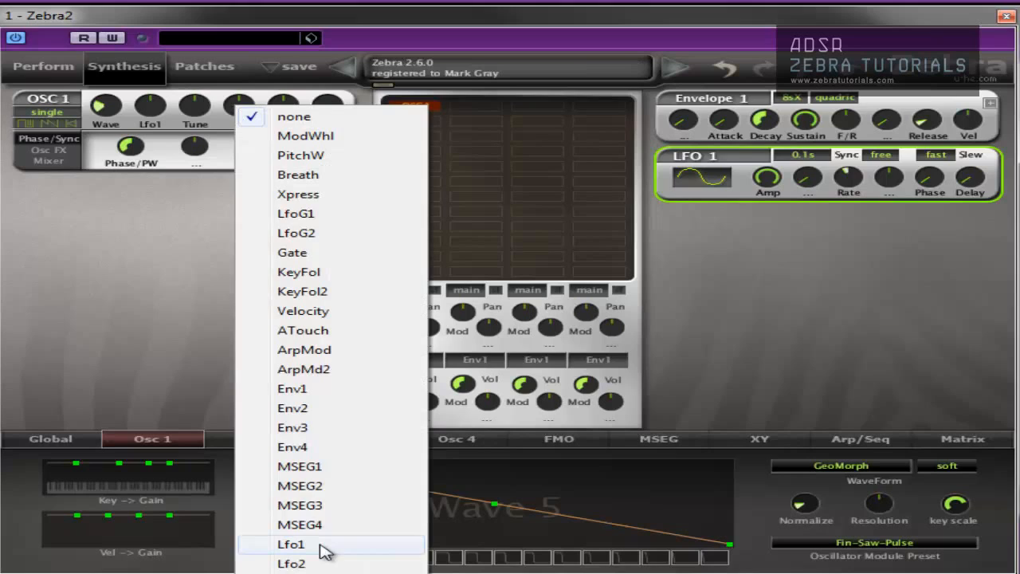
- Assign Lfo1 as Oscillator 1's tune modulation source with depth -6.50
left_click(290, 544)
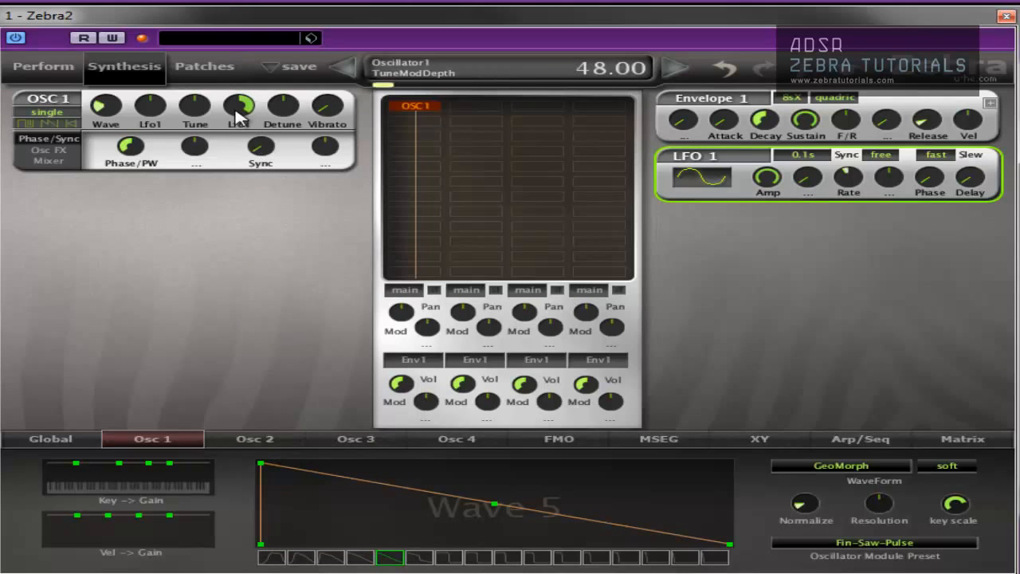
left_click_drag(242, 108, 247, 220)
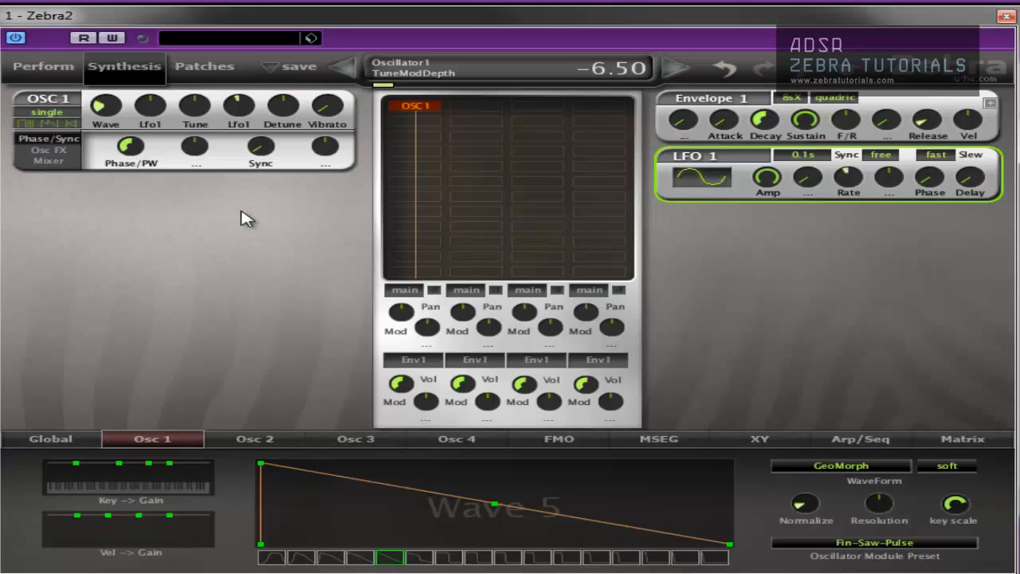
left_click_drag(239, 109, 239, 96)
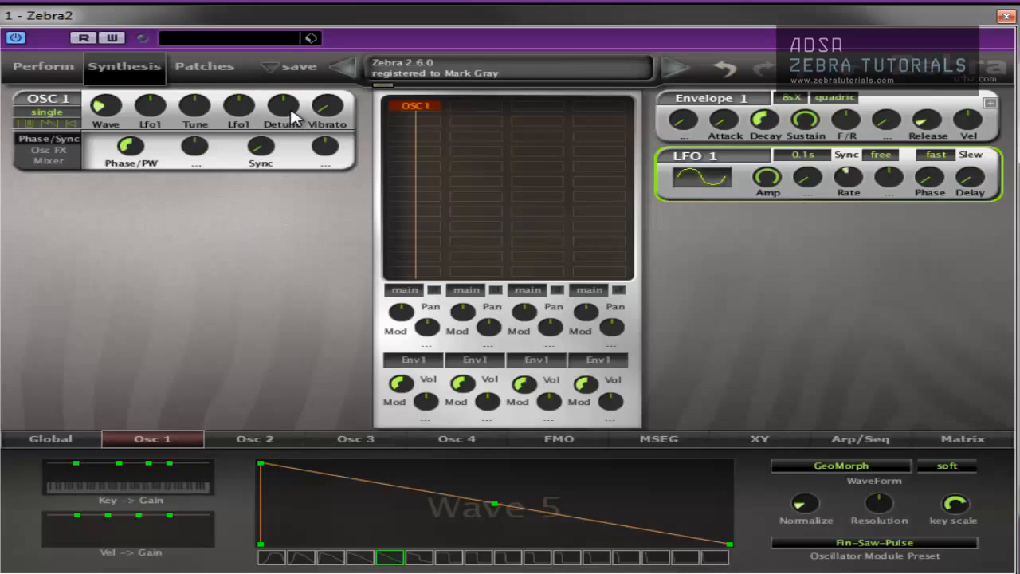
mouse_move(287, 125)
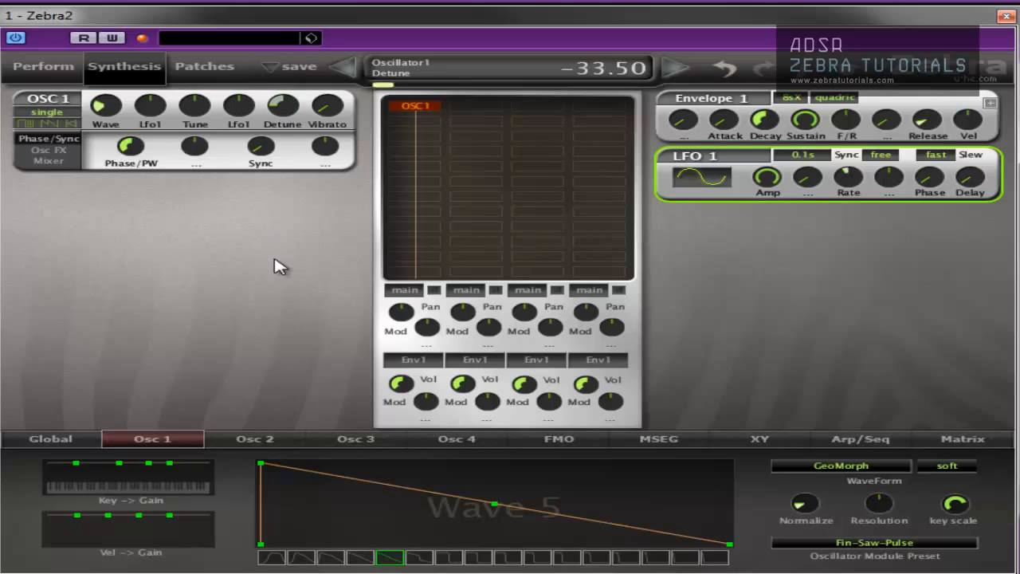
- Return Oscillator 1's detune from -33.50 to 0.00 and show the unison mode list
left_click_drag(282, 104, 282, 127)
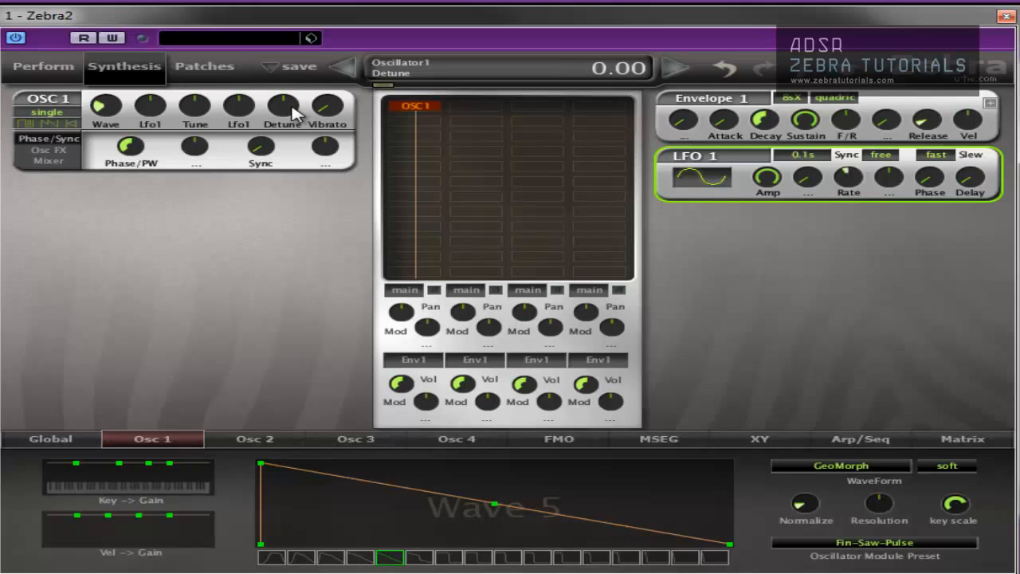
left_click(46, 112)
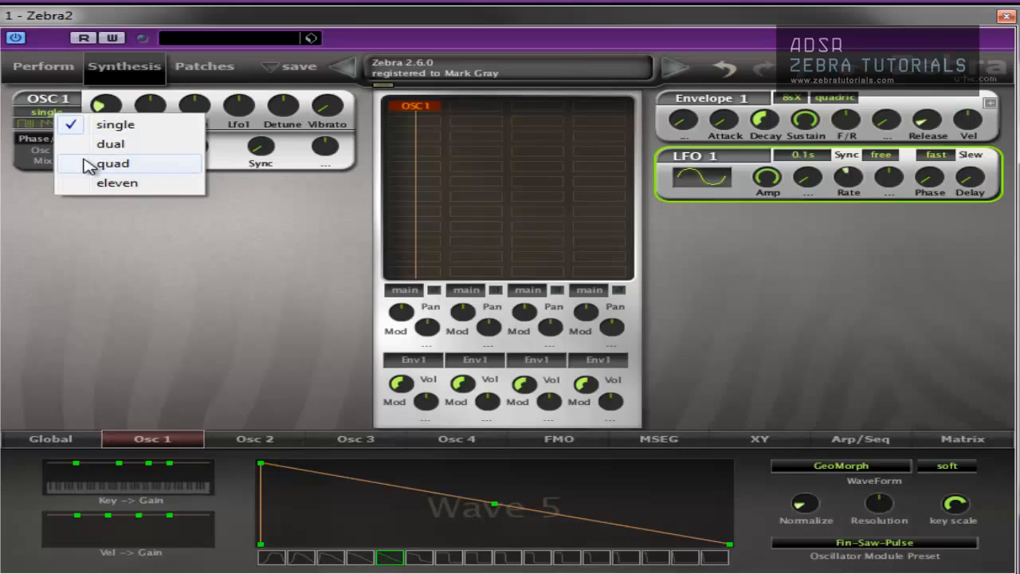
- Switch Oscillator 1 to quad unison mode, keeping detune at 0.00
left_click(115, 163)
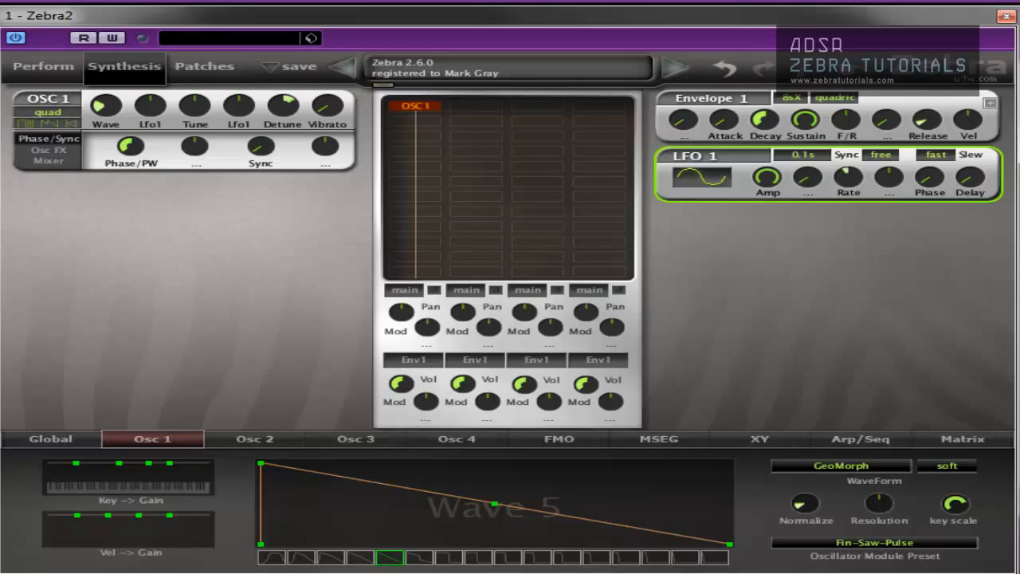
mouse_move(199, 387)
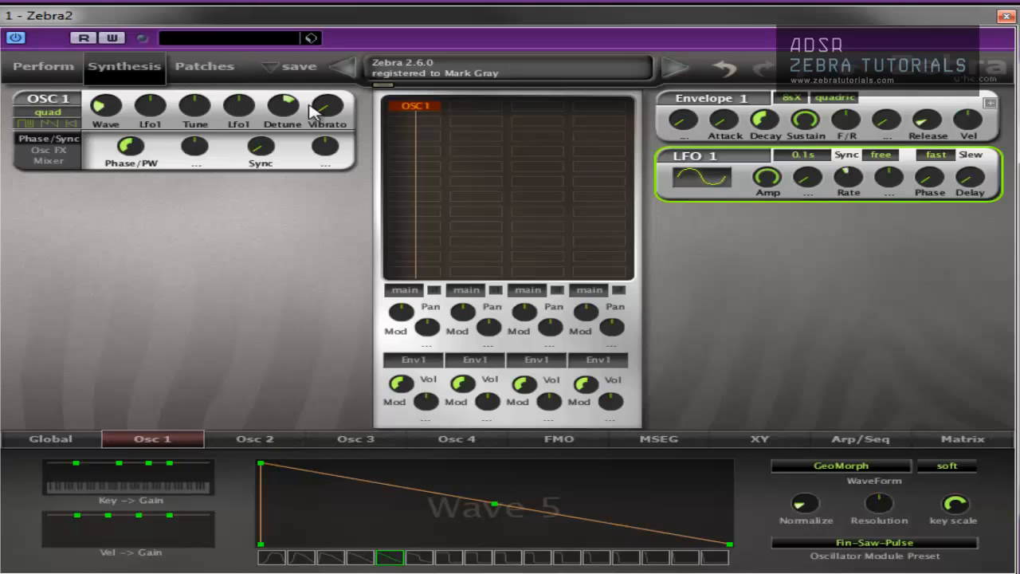
mouse_move(347, 124)
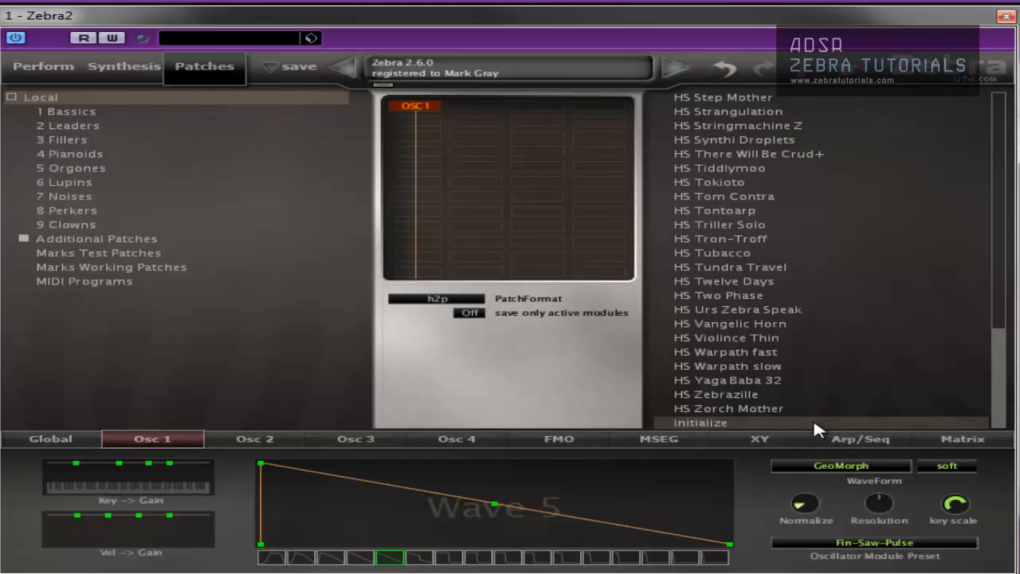
- Load the 'initialize' patch from the patch browser, resetting Oscillator 1 to single with no modulation
left_click(124, 67)
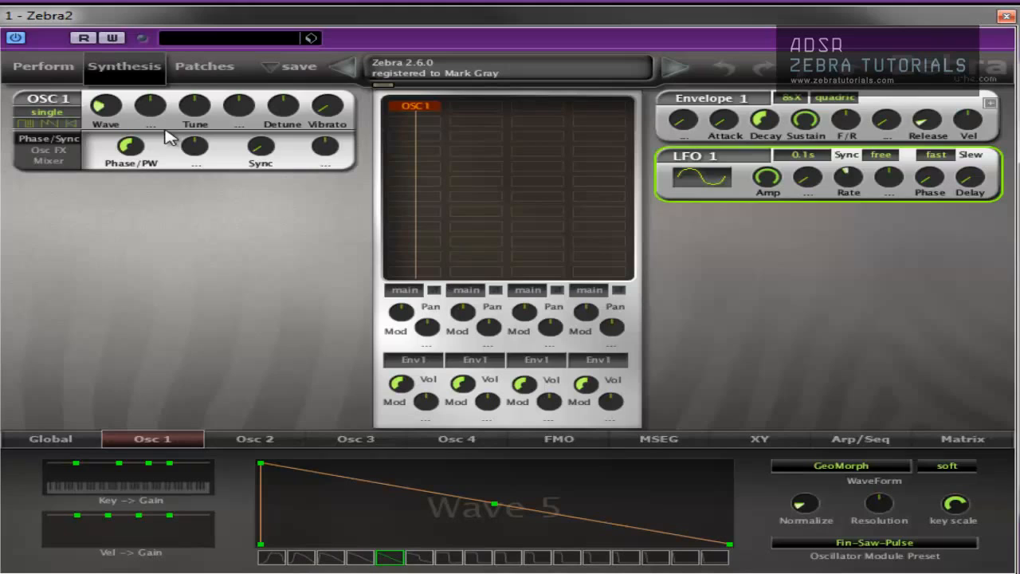
mouse_move(870, 125)
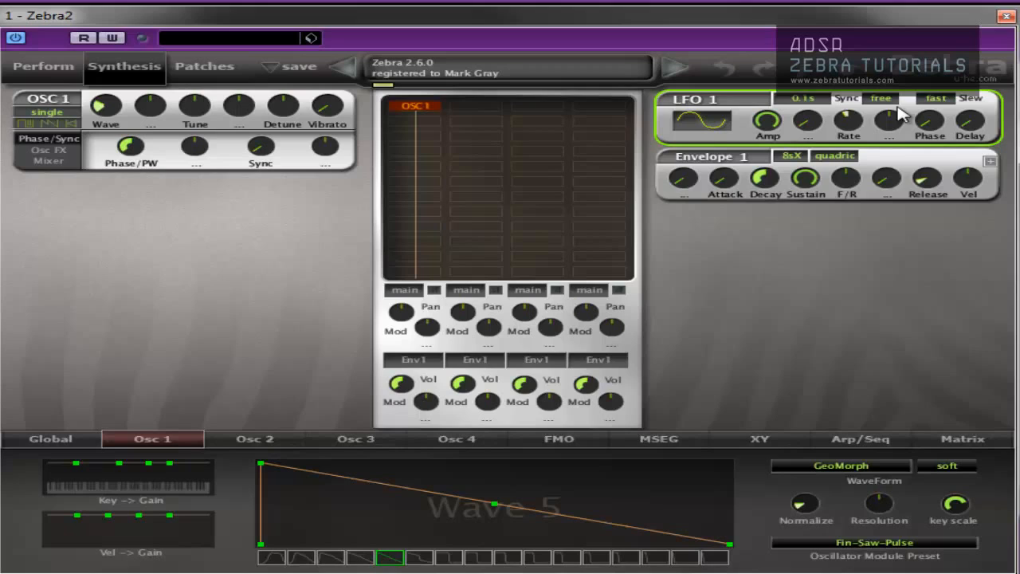
mouse_move(338, 119)
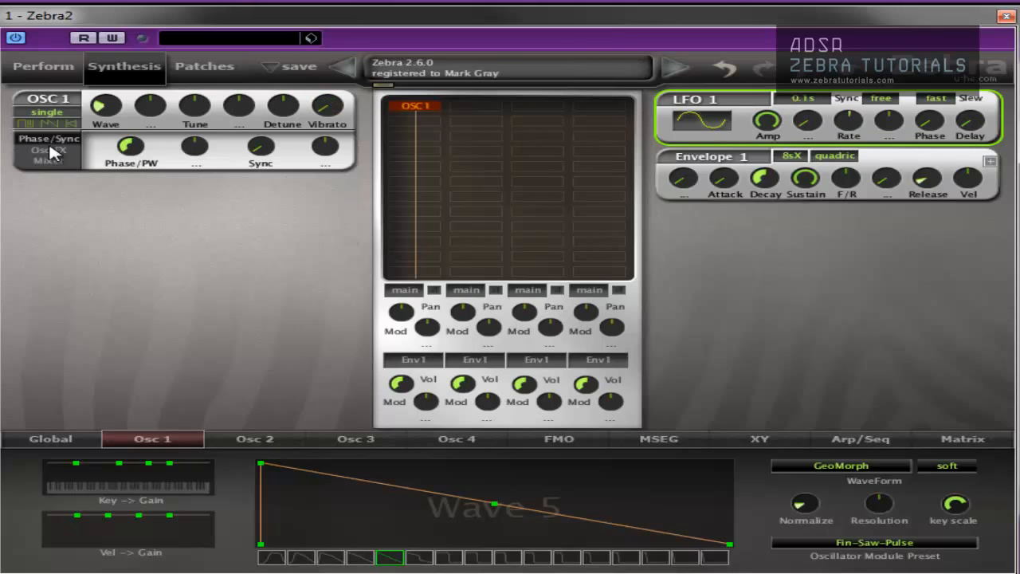
mouse_move(56, 147)
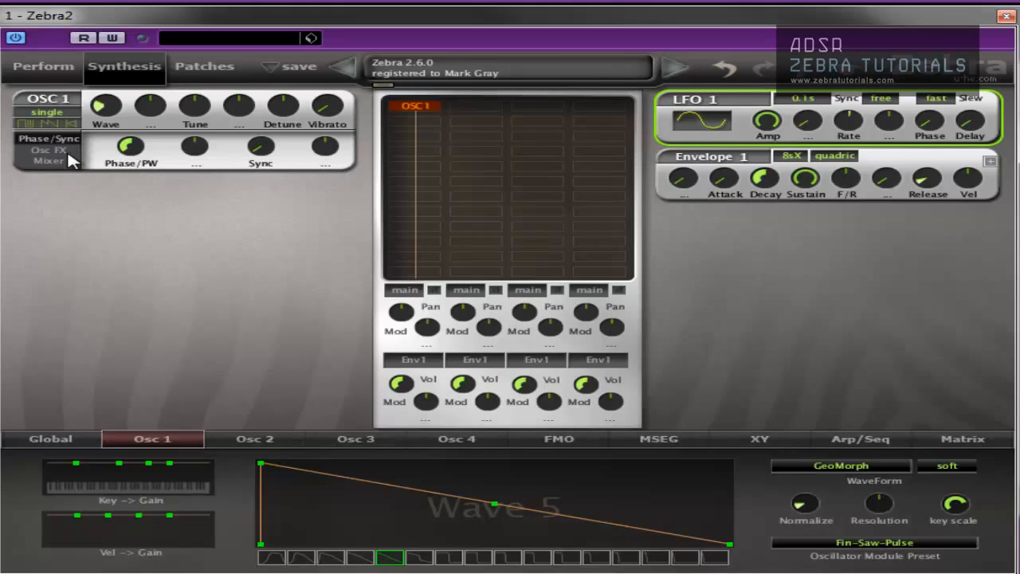
mouse_move(67, 156)
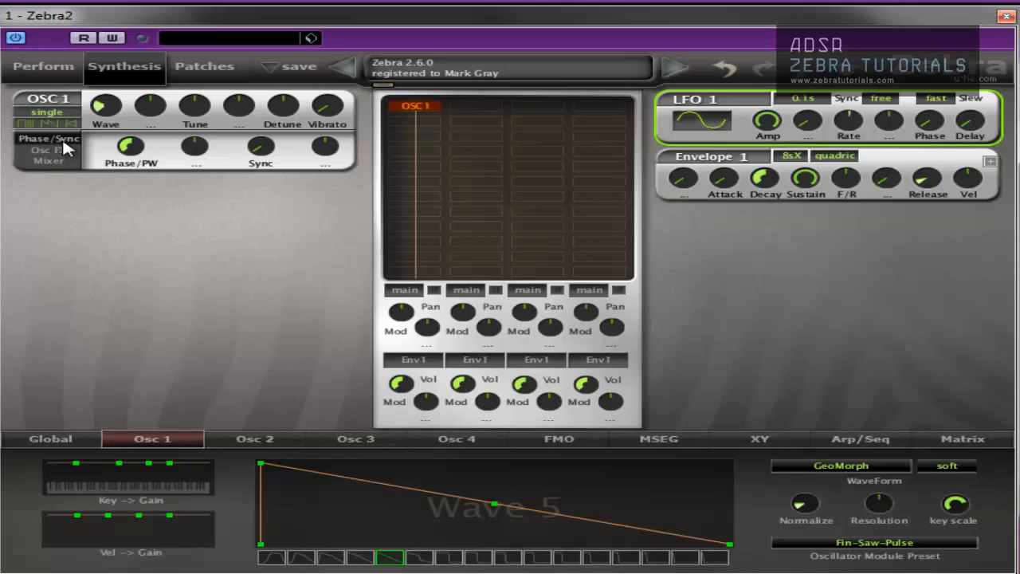
mouse_move(54, 158)
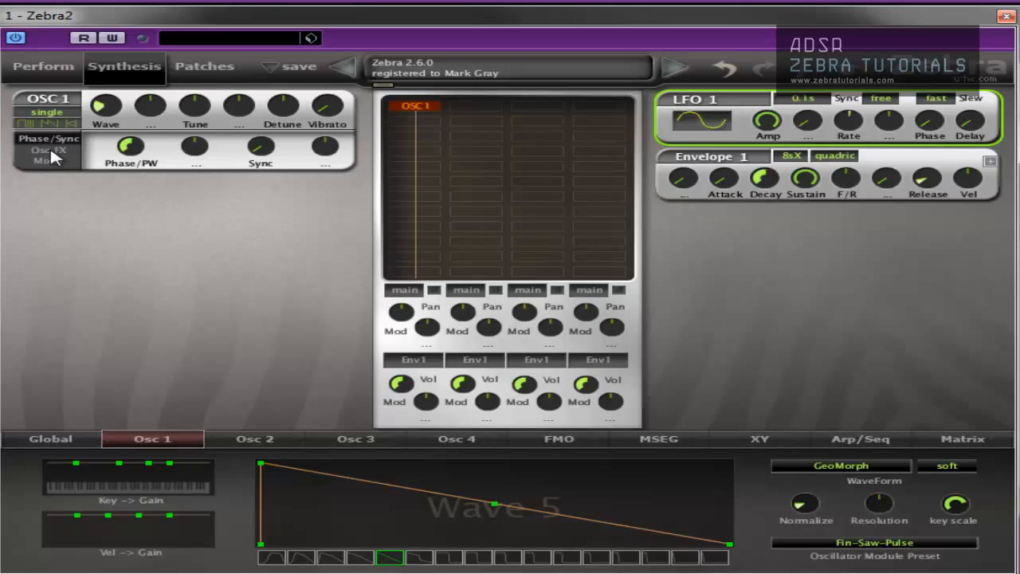
mouse_move(284, 164)
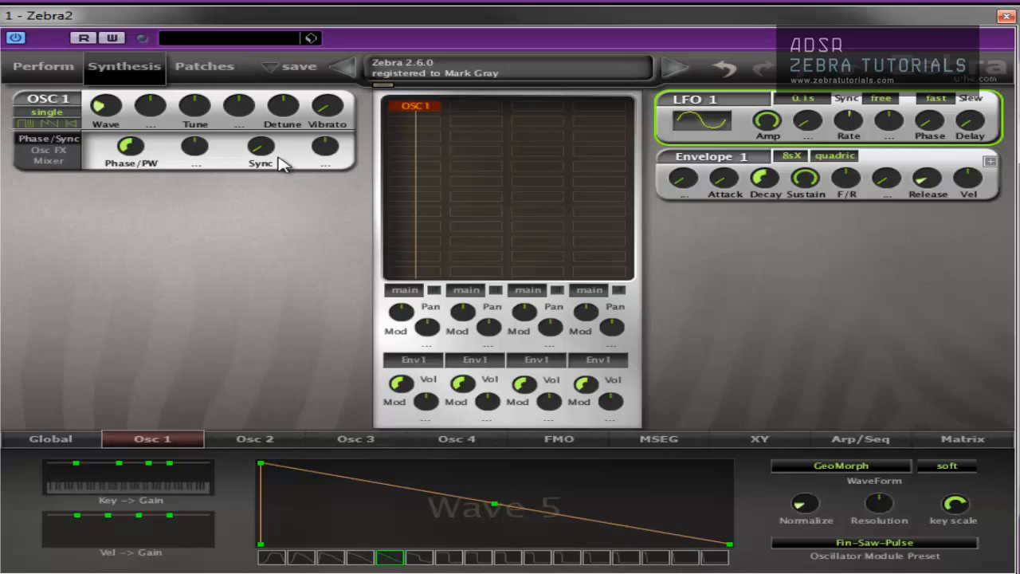
mouse_move(268, 167)
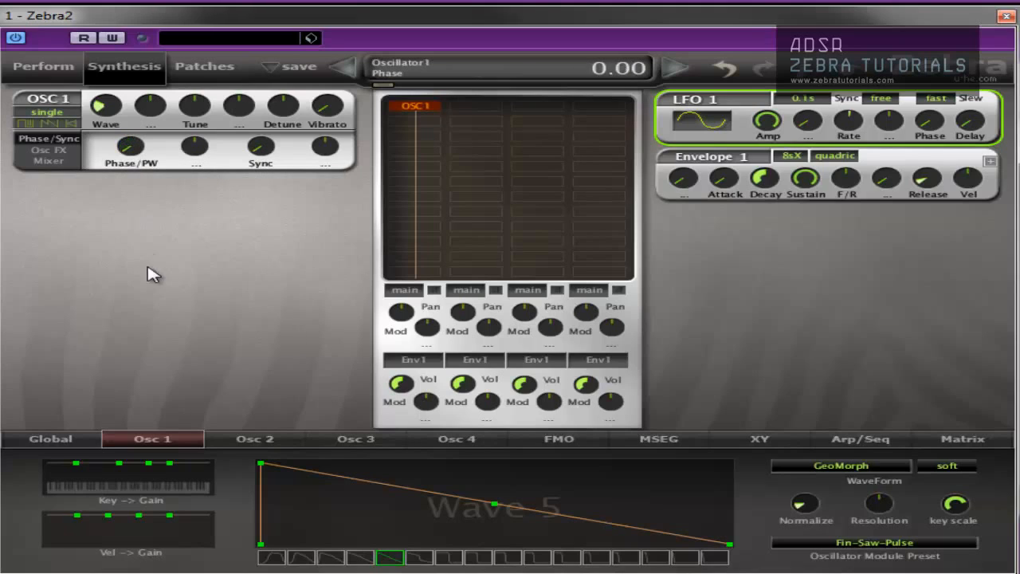
- Raise Oscillator 1's Phase/PW value from 0.00 to 31.00
left_click_drag(131, 146, 135, 128)
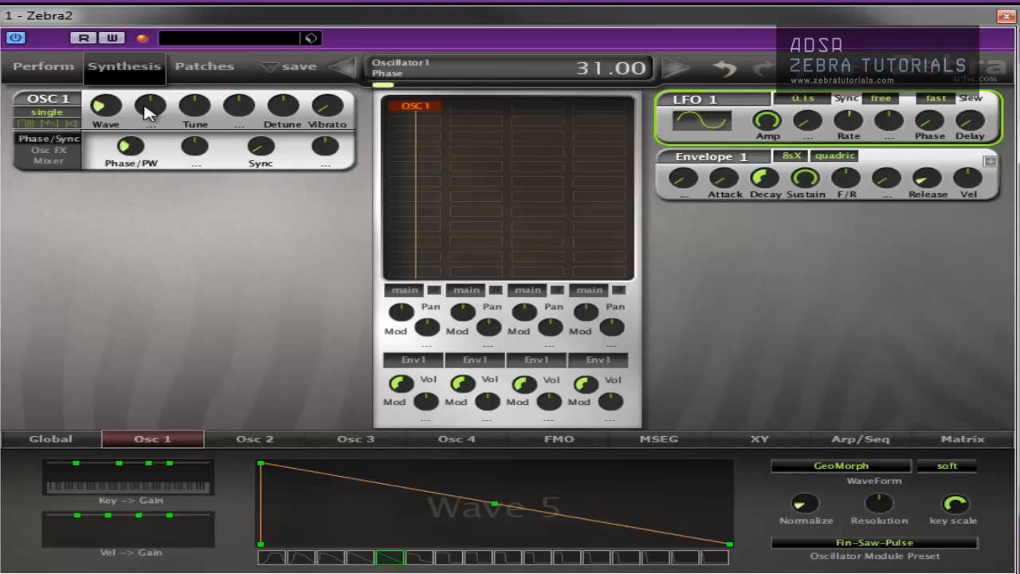
- Set Oscillator 1's mode from single to dual and readjust its Phase/PW value
left_click(46, 111)
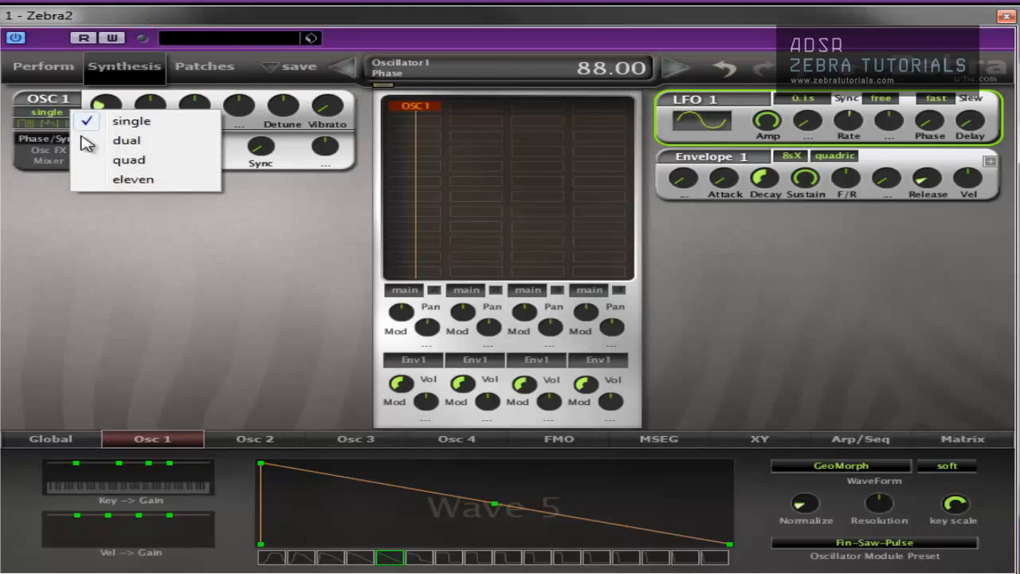
left_click(128, 140)
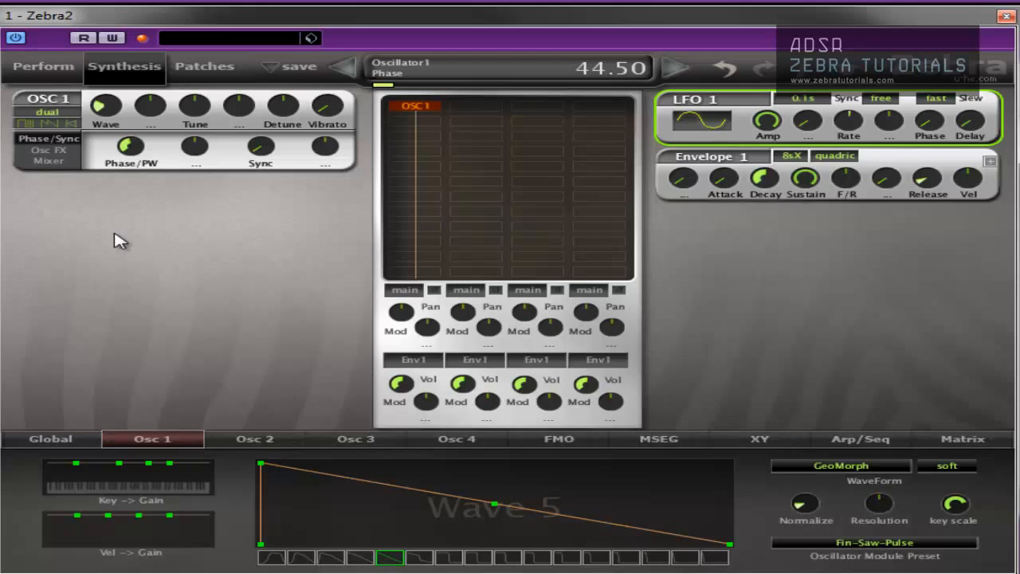
left_click_drag(130, 146, 119, 159)
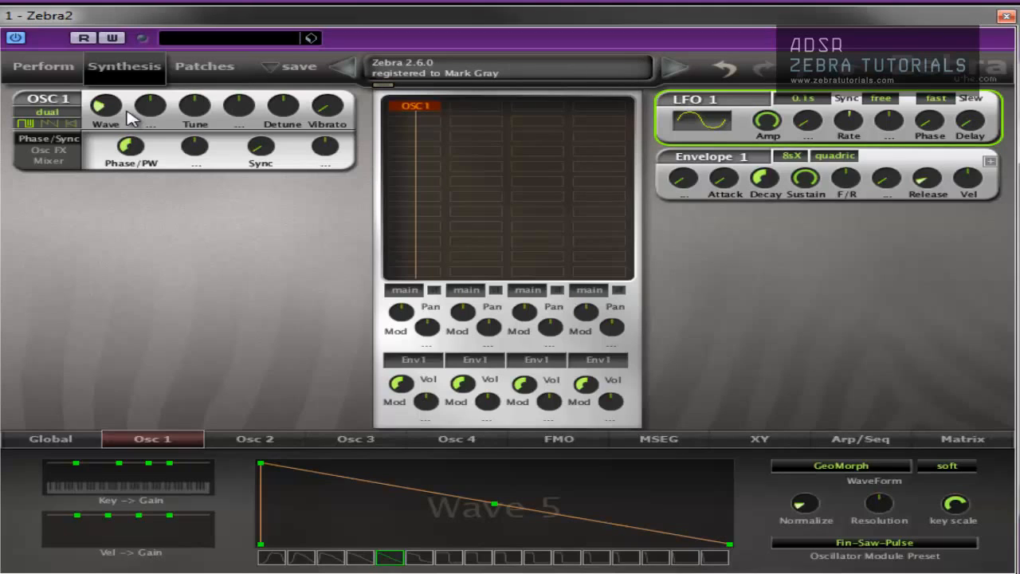
mouse_move(264, 160)
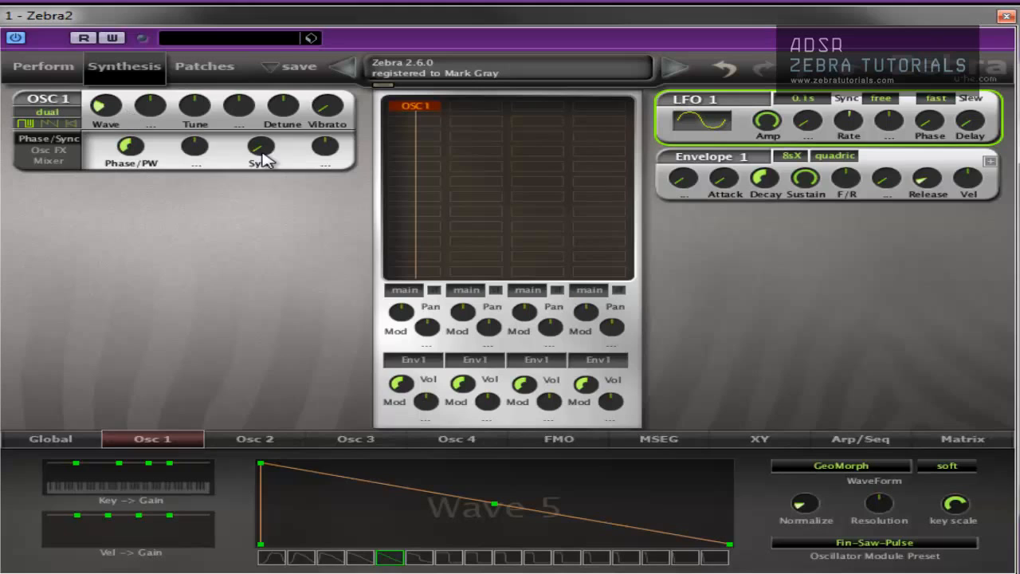
- Assign Lfo1 as the modulation source for Oscillator 1's Phase/PW
left_click(195, 147)
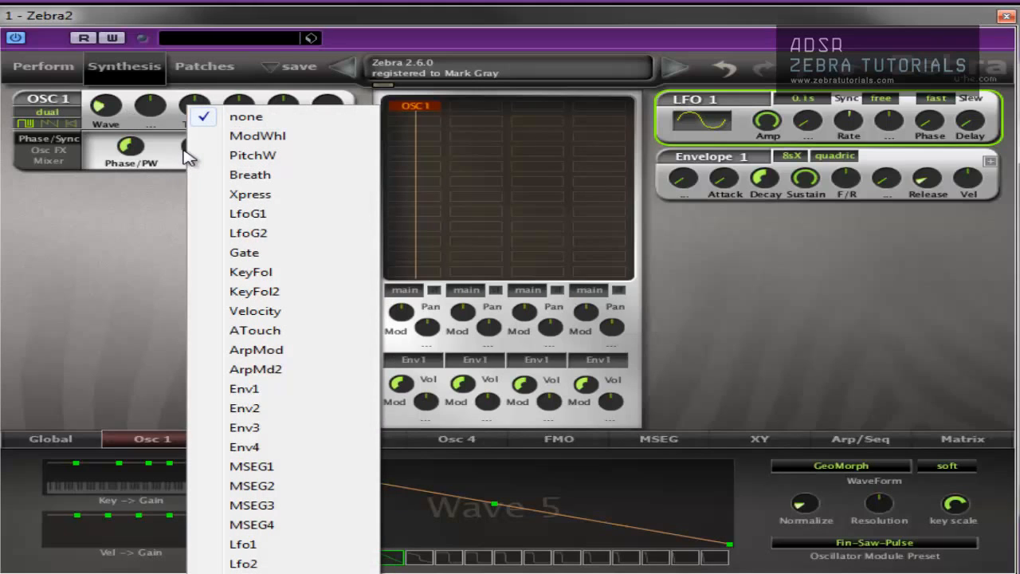
left_click(243, 544)
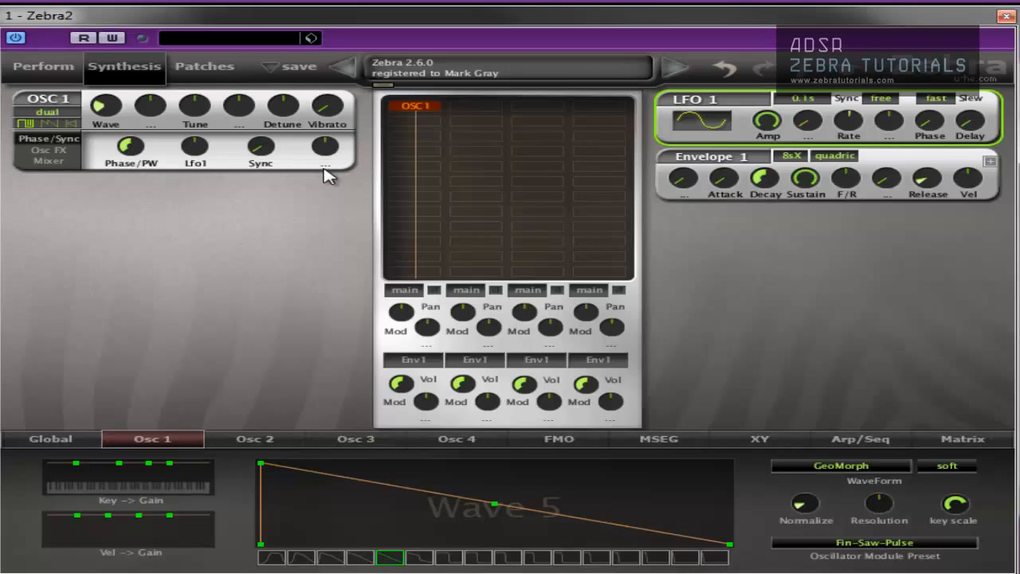
mouse_move(77, 120)
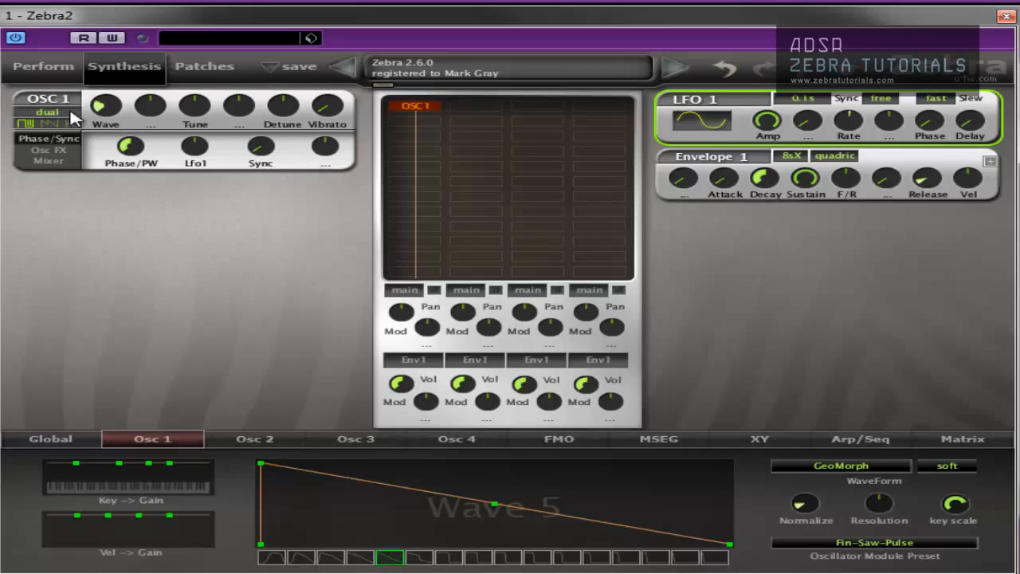
mouse_move(188, 140)
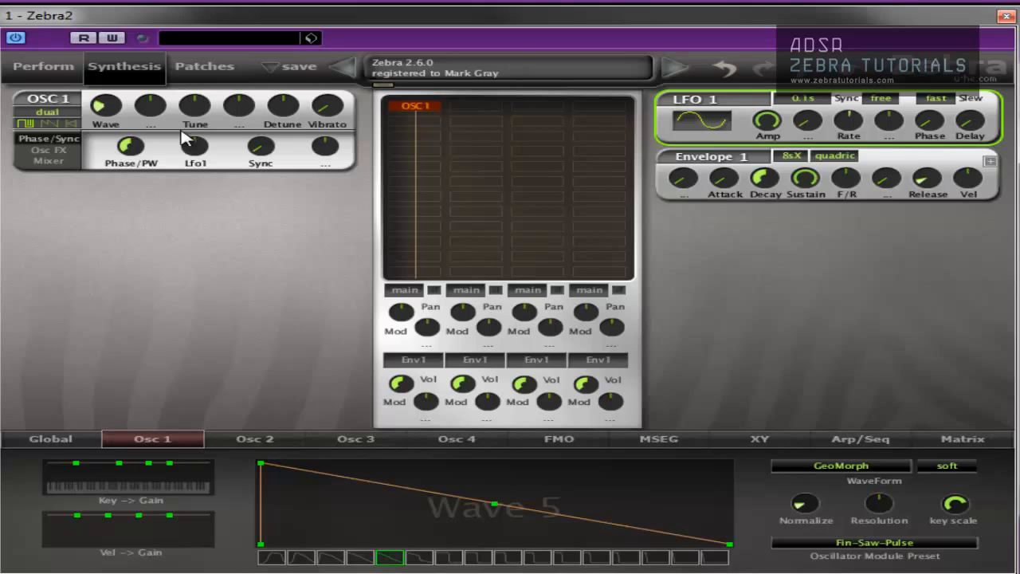
mouse_move(274, 158)
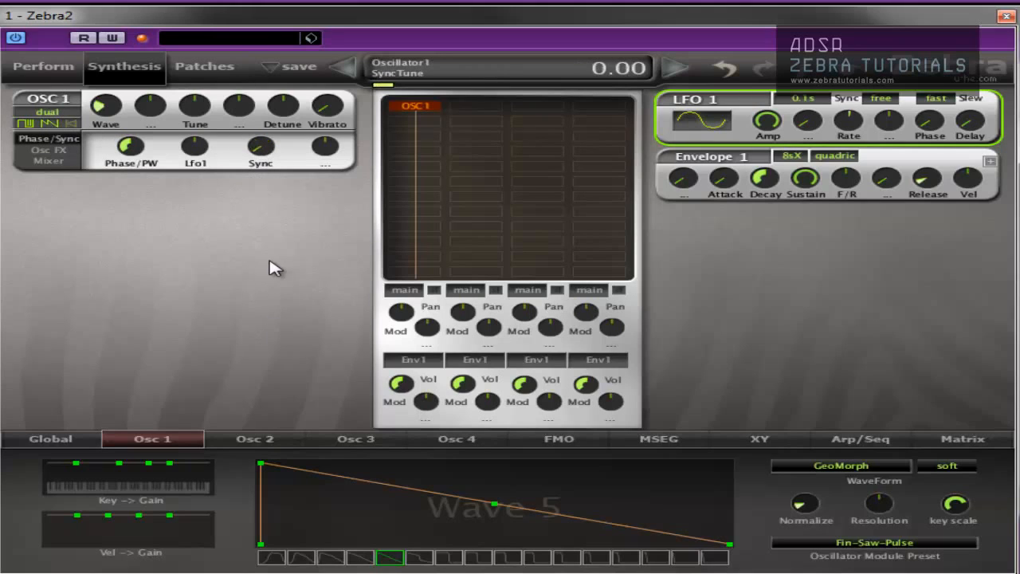
- Adjust Oscillator 1's Sync knob, changing the SyncTune amount
left_click_drag(261, 149, 268, 140)
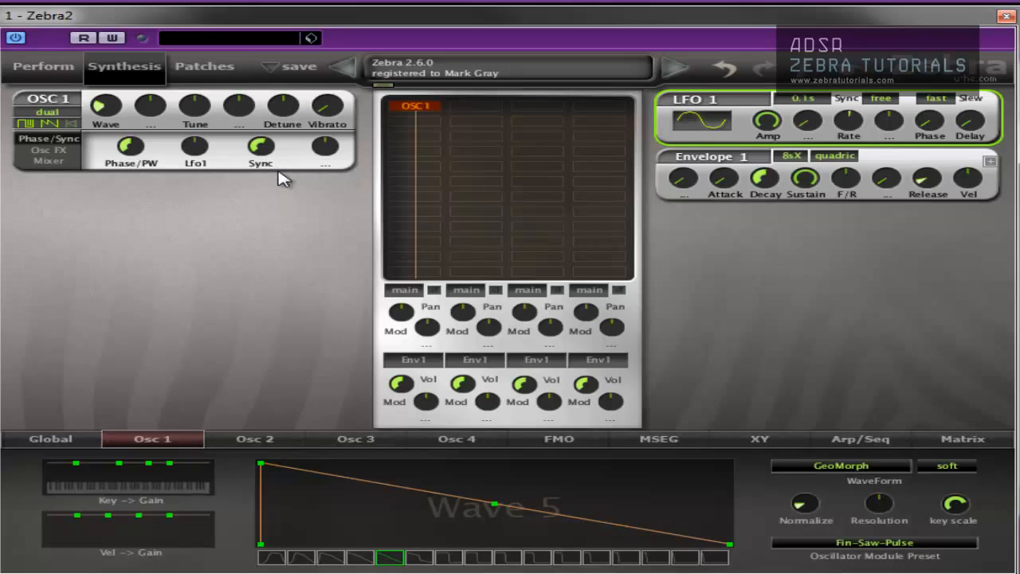
mouse_move(83, 175)
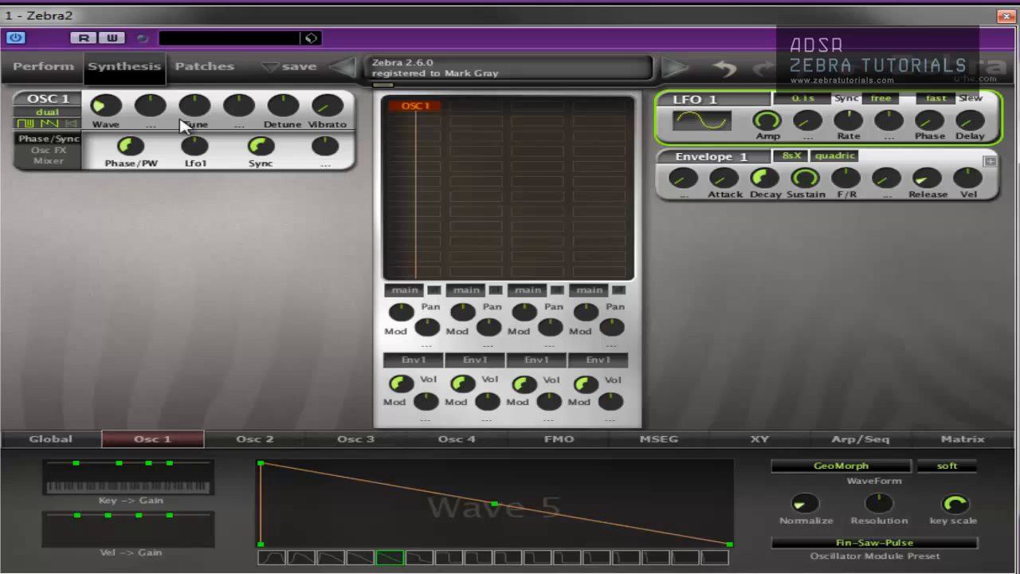
mouse_move(295, 143)
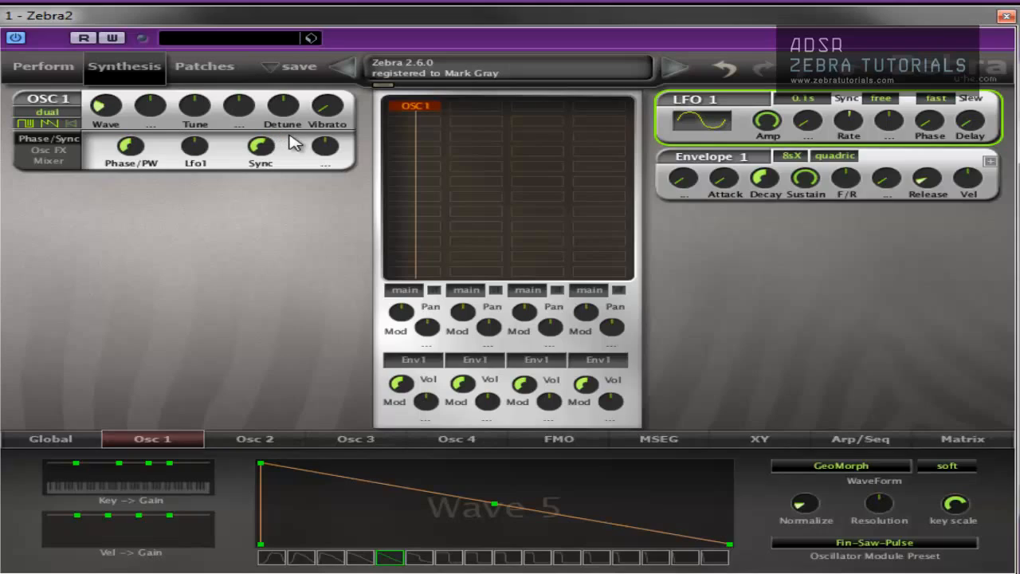